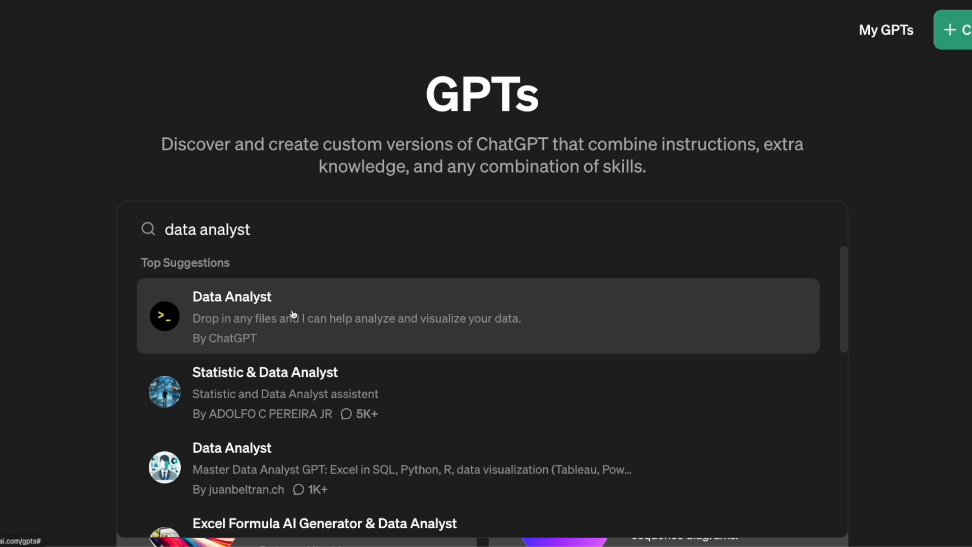
pyautogui.moveTo(287, 238)
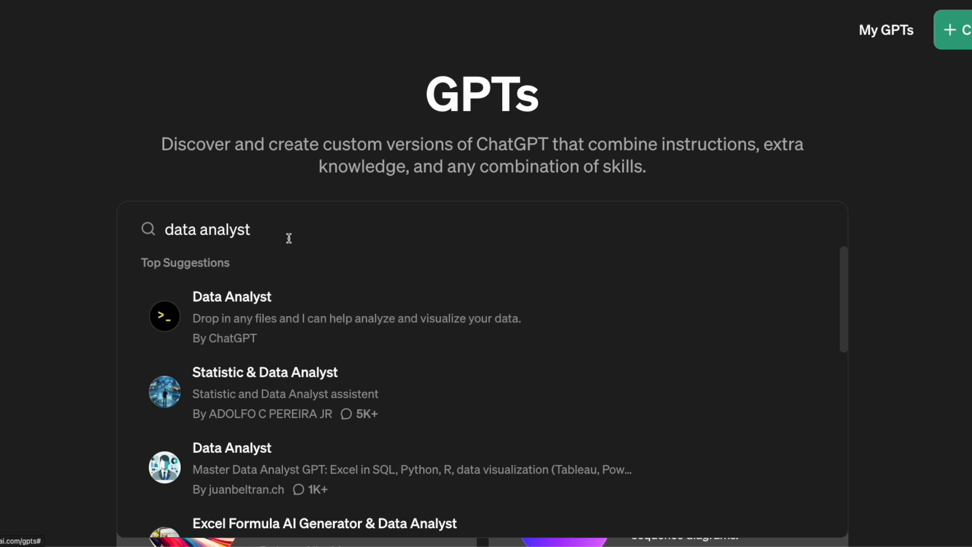
# - Search GPTs for 'scraper', open Scraper by superlocal.dev and start a message
pyautogui.write('scraper')
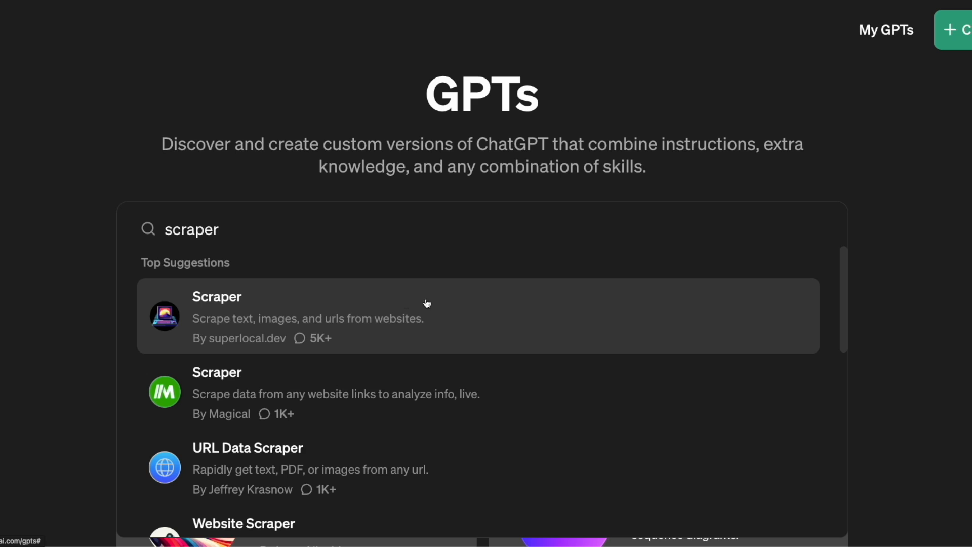
pyautogui.moveTo(301, 304)
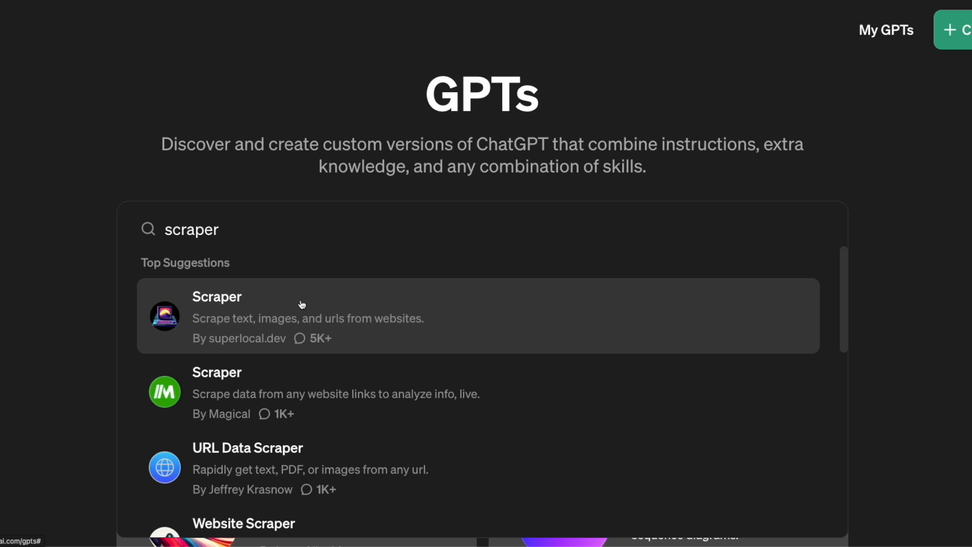
pyautogui.click(310, 314)
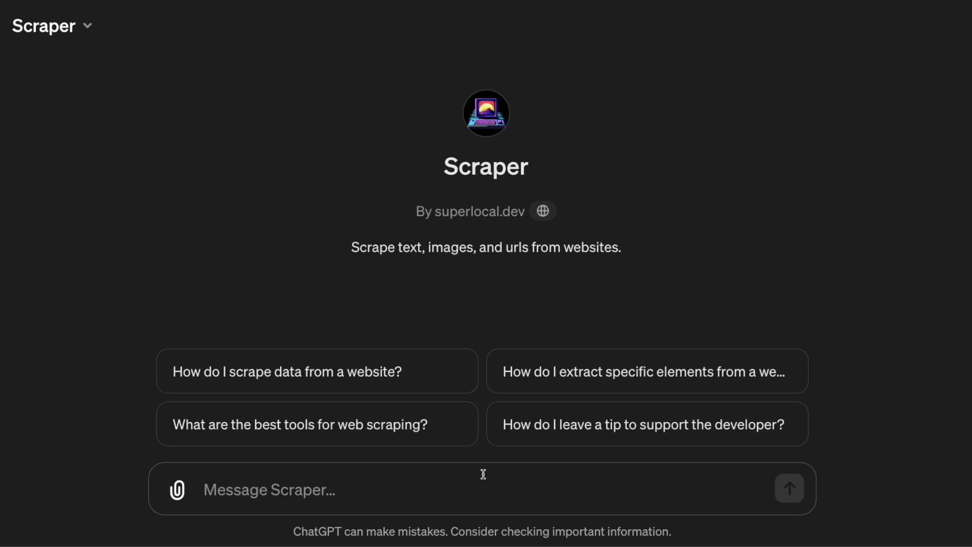
pyautogui.click(224, 22)
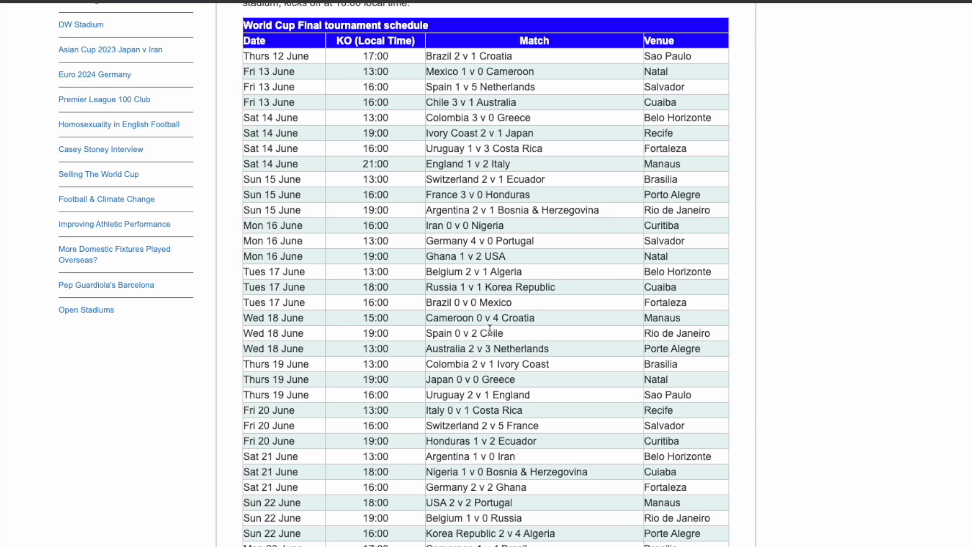
# - Ask Scraper to extract soccerphile's 2014 World Cup matches as home team, away team and score tables
pyautogui.scroll(-3)
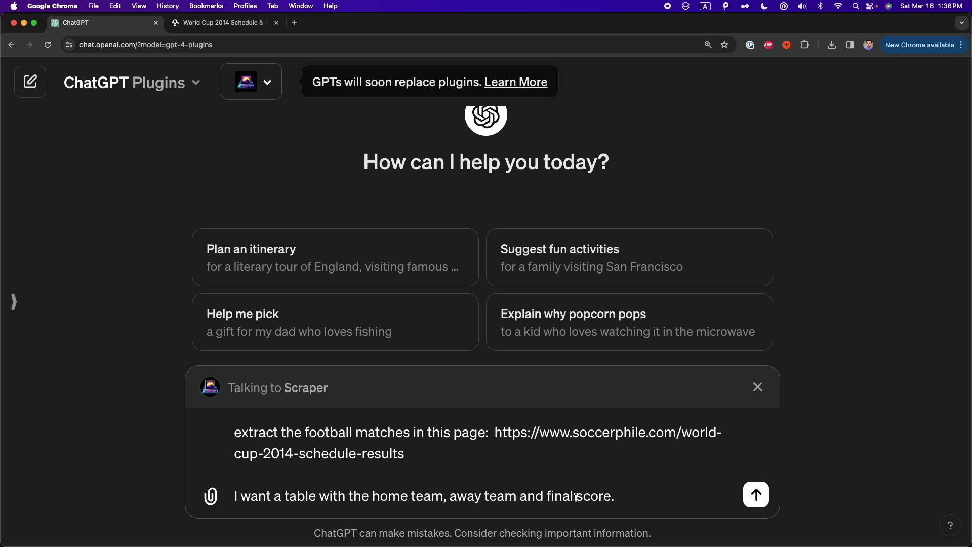
pyautogui.click(755, 494)
pyautogui.write('@')
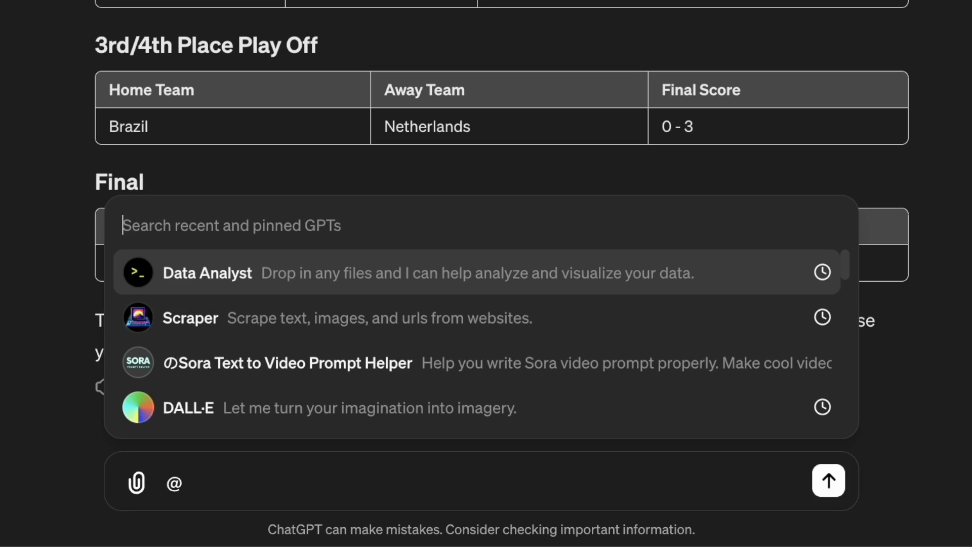
# - Ask Data Analyst to join all scraped tables and export a CSV link, then @-mention it again
pyautogui.click(207, 273)
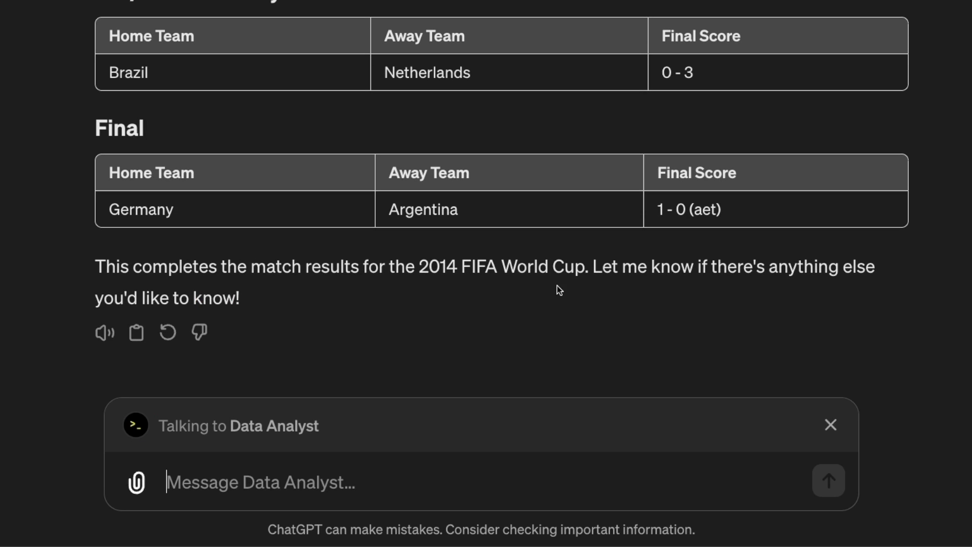
pyautogui.write('join all the tables and export it as a CSV file. give the link to d')
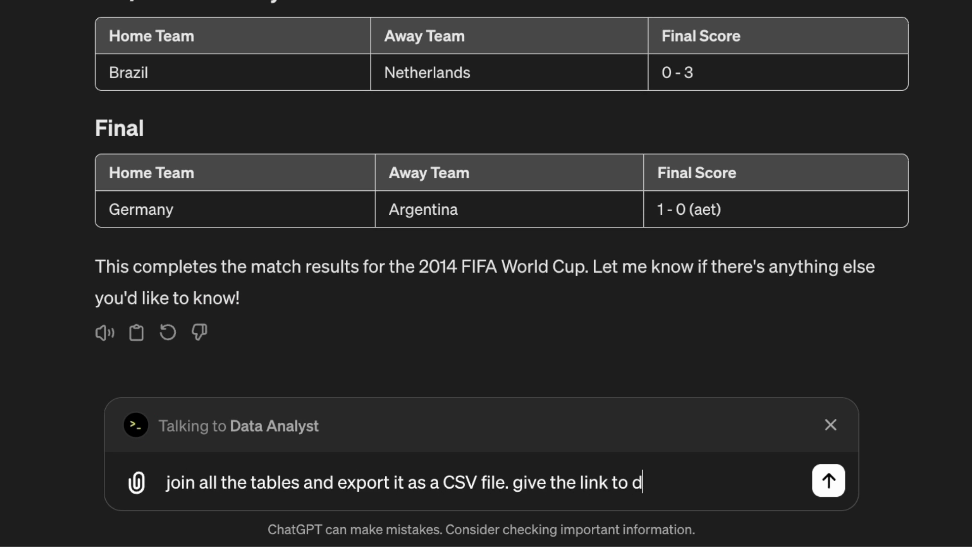
pyautogui.click(828, 480)
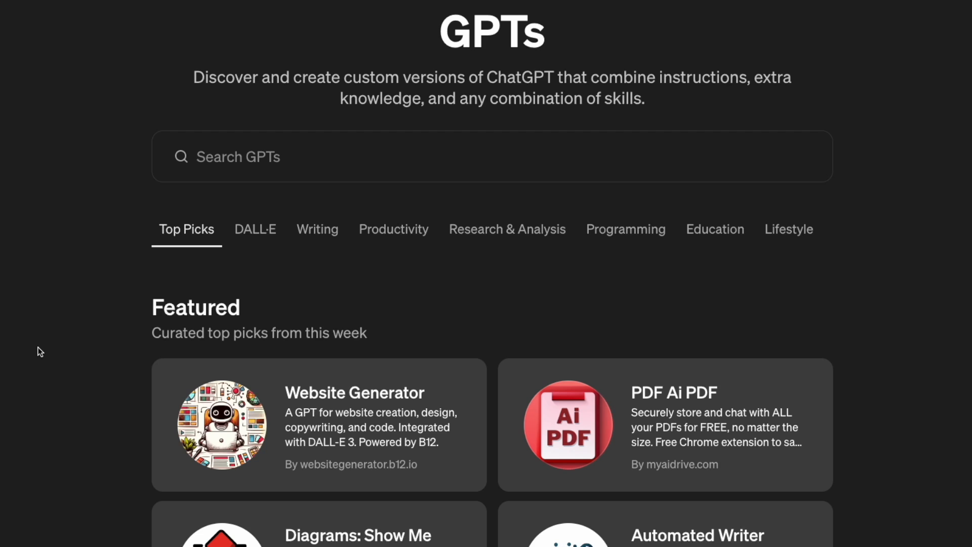
pyautogui.moveTo(320, 249)
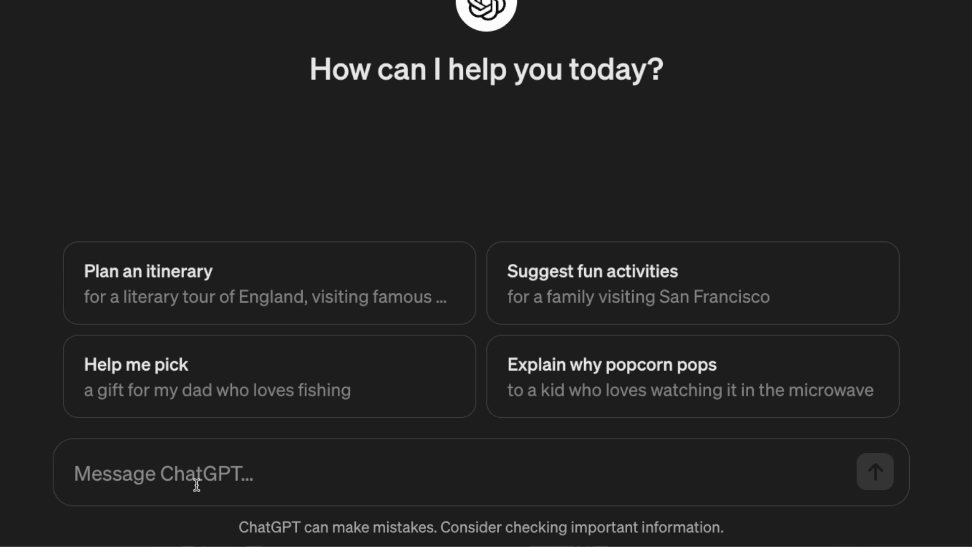
pyautogui.write('@')
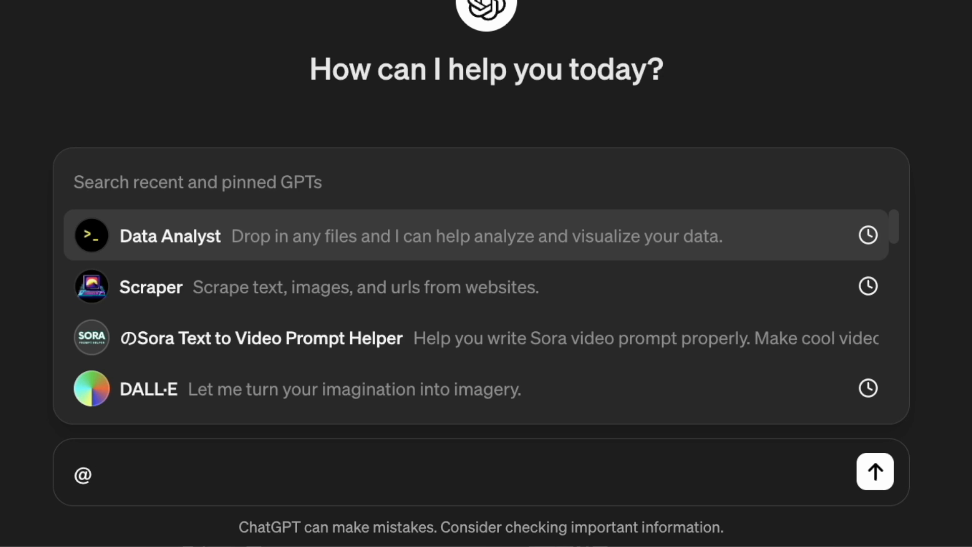
pyautogui.click(149, 286)
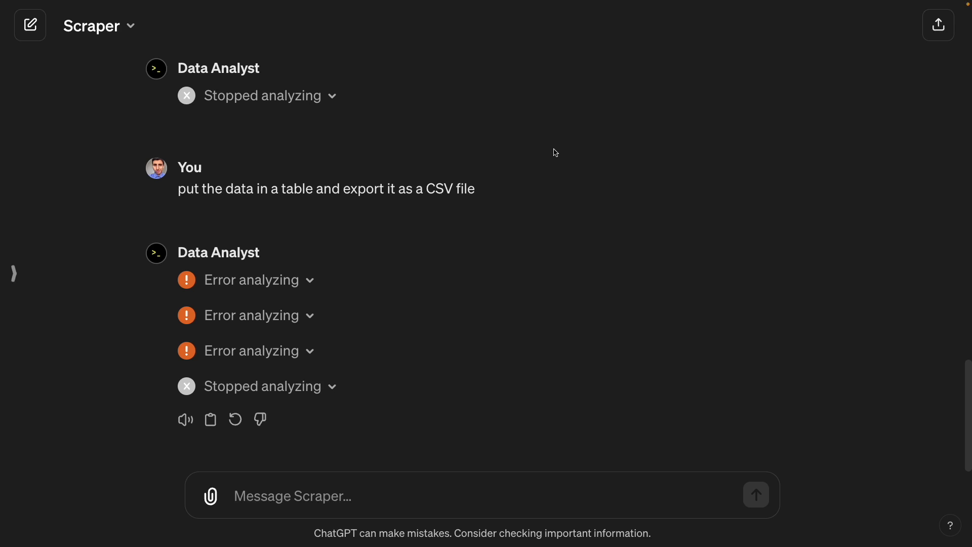
pyautogui.moveTo(132, 303)
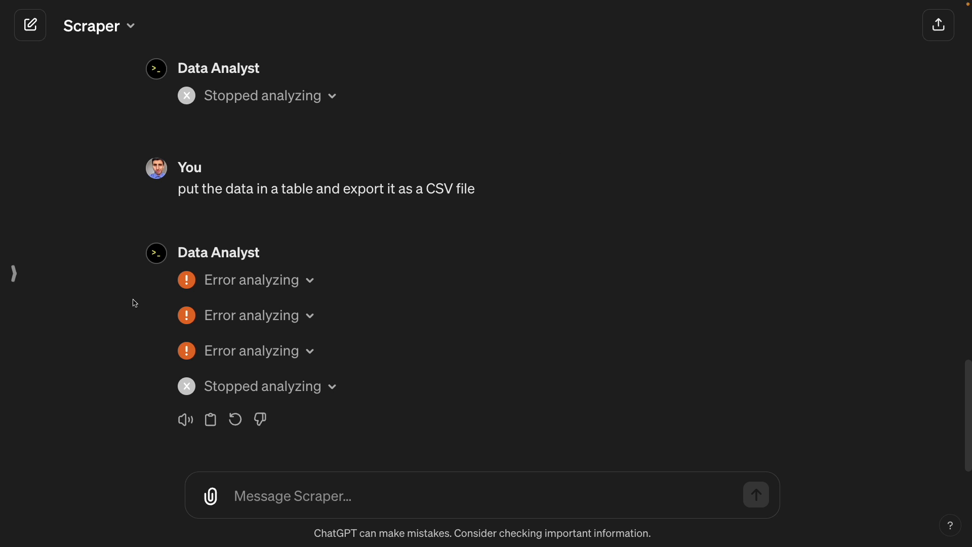
pyautogui.moveTo(246, 281)
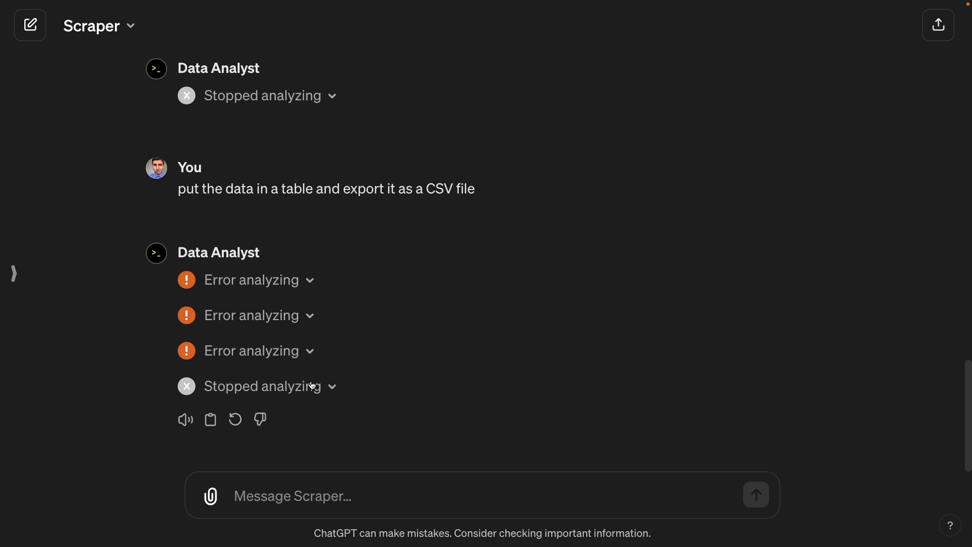
pyautogui.moveTo(16, 273)
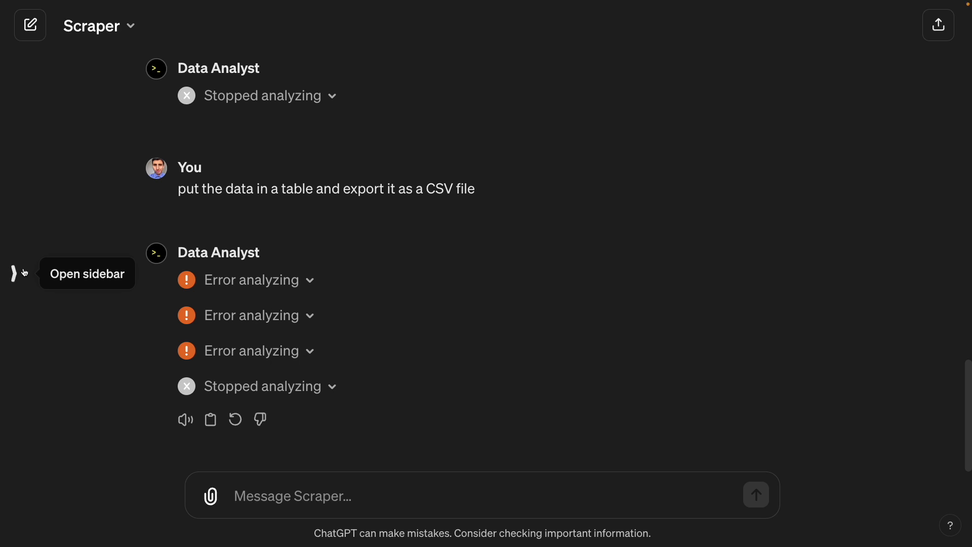
pyautogui.click(17, 273)
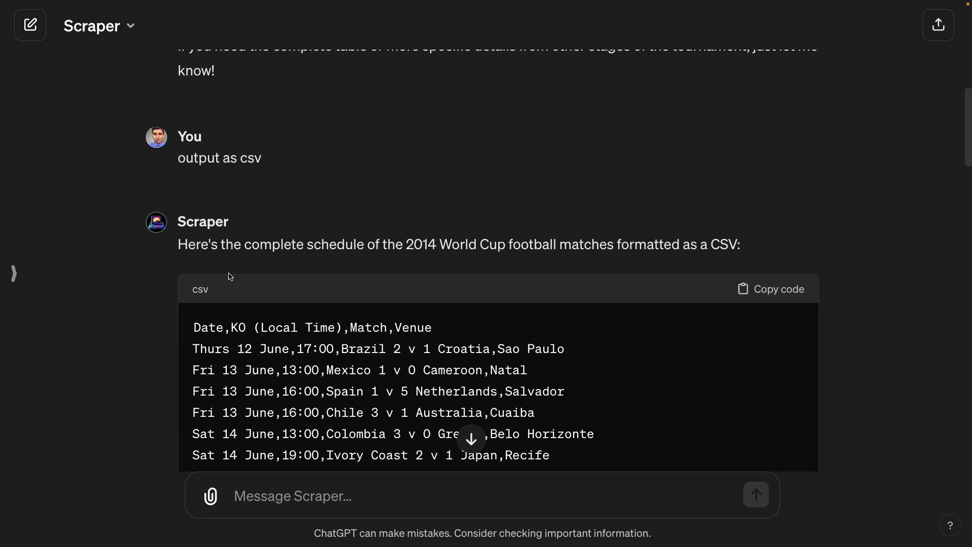
pyautogui.moveTo(274, 162)
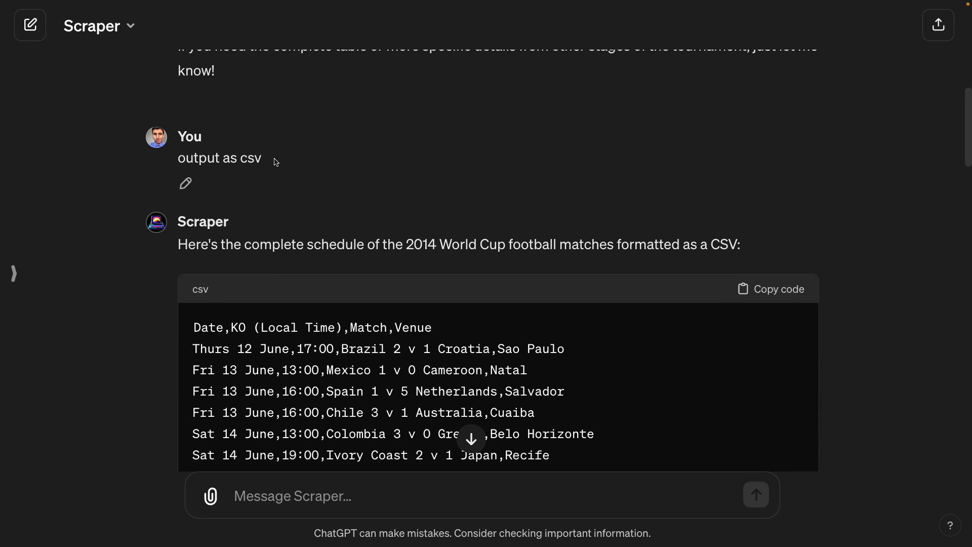
# - Scroll through the Scraper chat's CSV output of the full World Cup schedule
pyautogui.scroll(3)
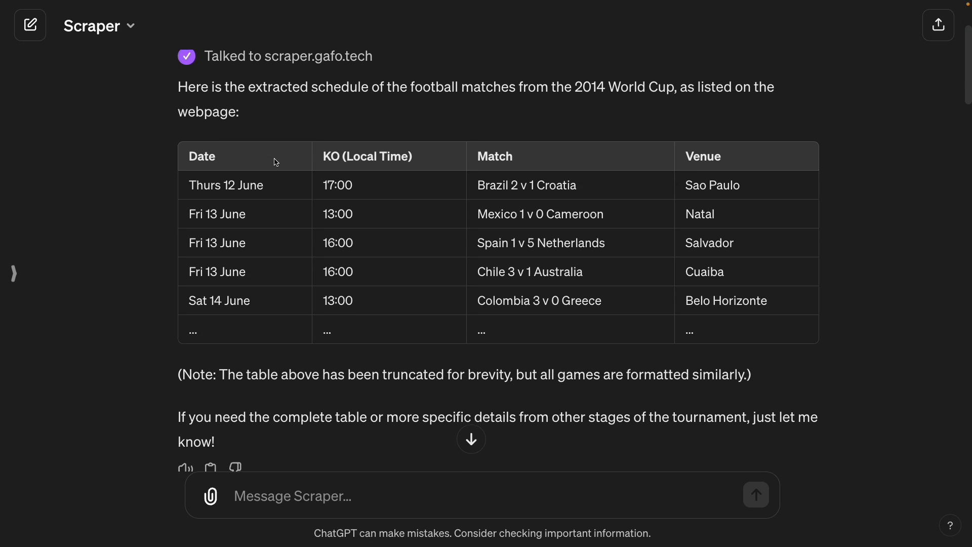
pyautogui.scroll(-3)
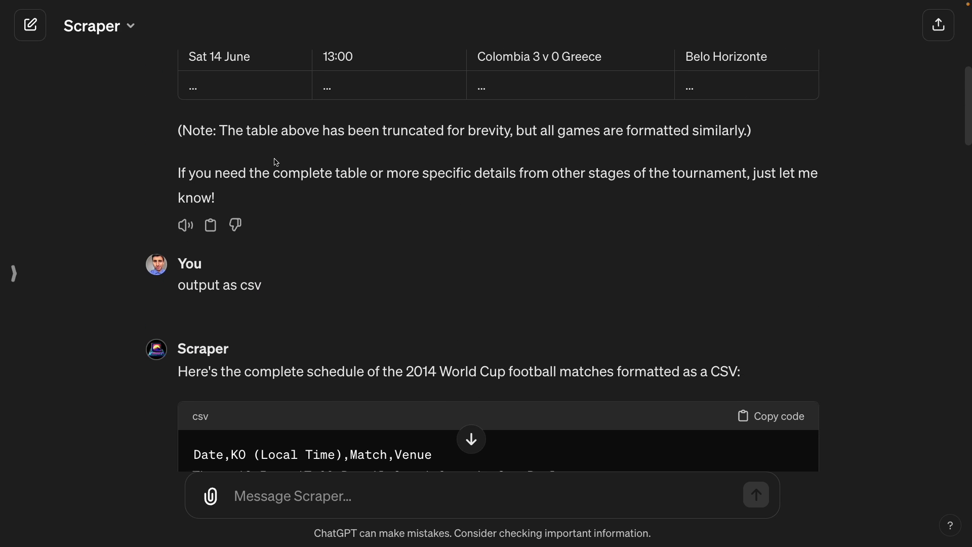
pyautogui.scroll(-3)
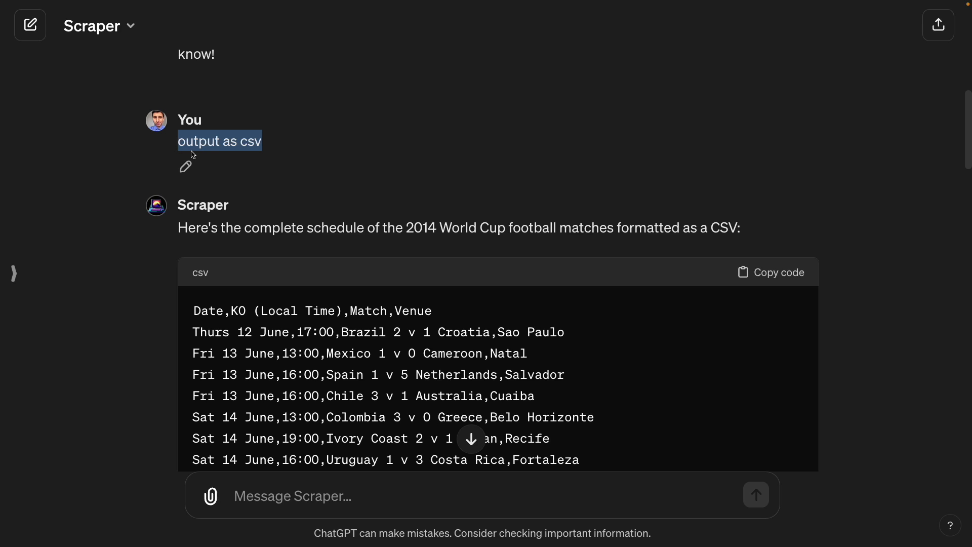
pyautogui.scroll(-3)
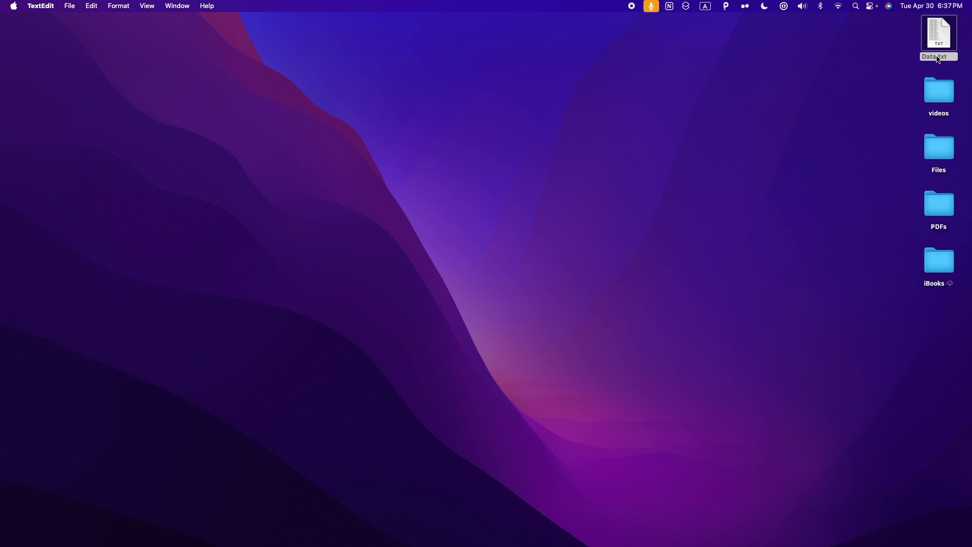
# - Rename the desktop file to Data.csv, open it in Excel and select columns A to C
pyautogui.click(938, 32)
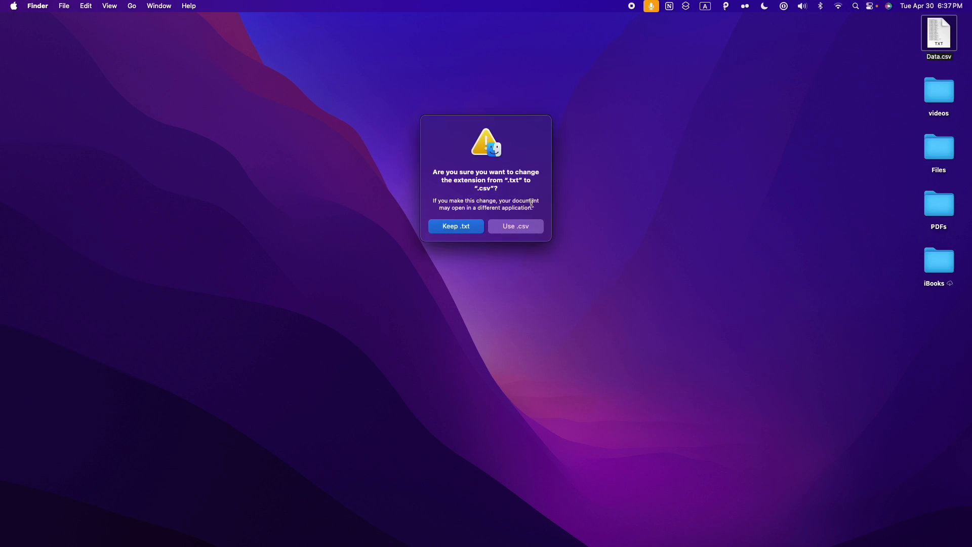
pyautogui.click(514, 225)
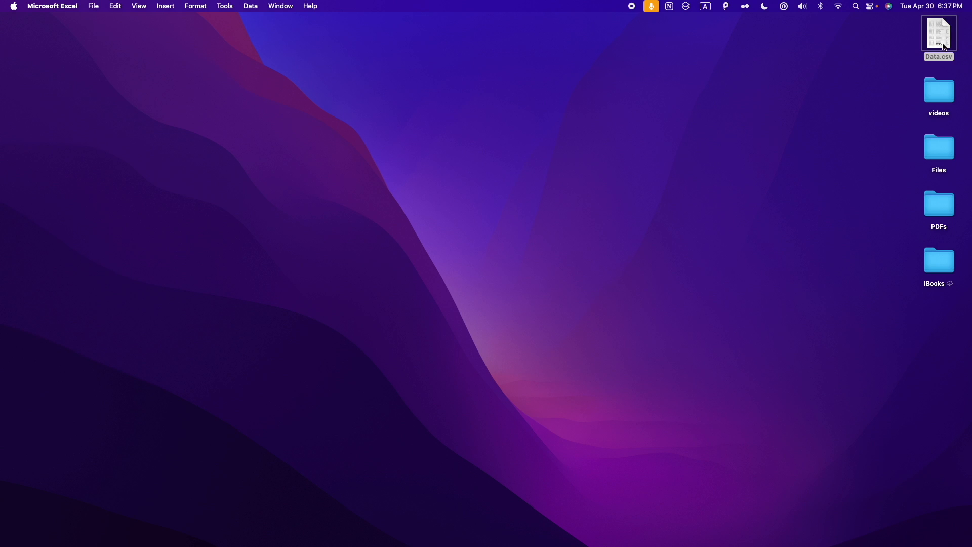
pyautogui.doubleClick(938, 33)
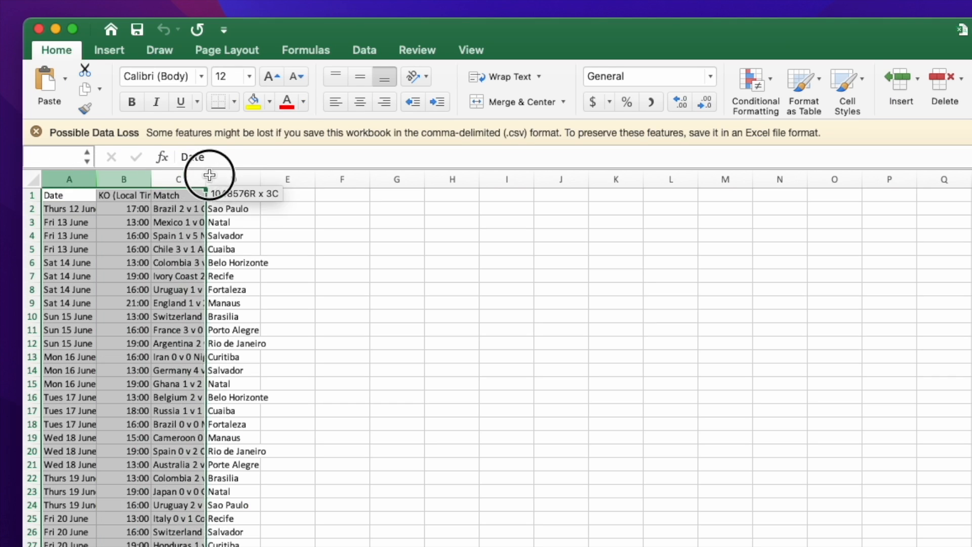
pyautogui.moveTo(209, 179); pyautogui.dragTo(301, 179)
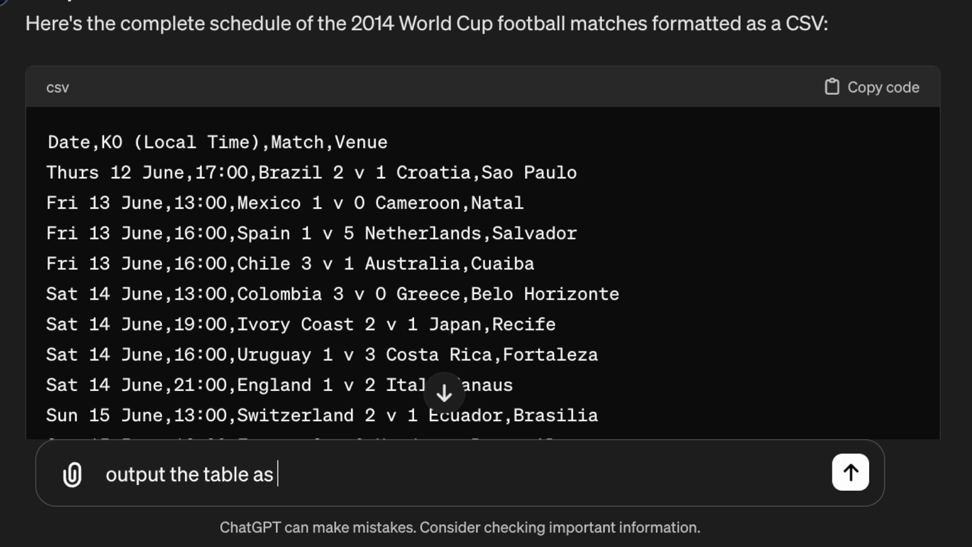
# - Ask Scraper to output the World Cup match table as HTML
pyautogui.click(850, 472)
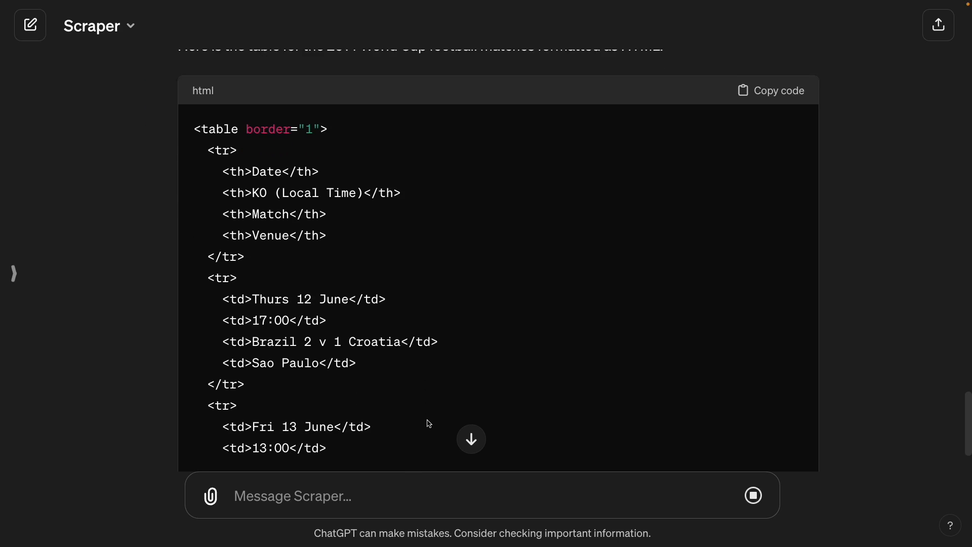
pyautogui.click(29, 25)
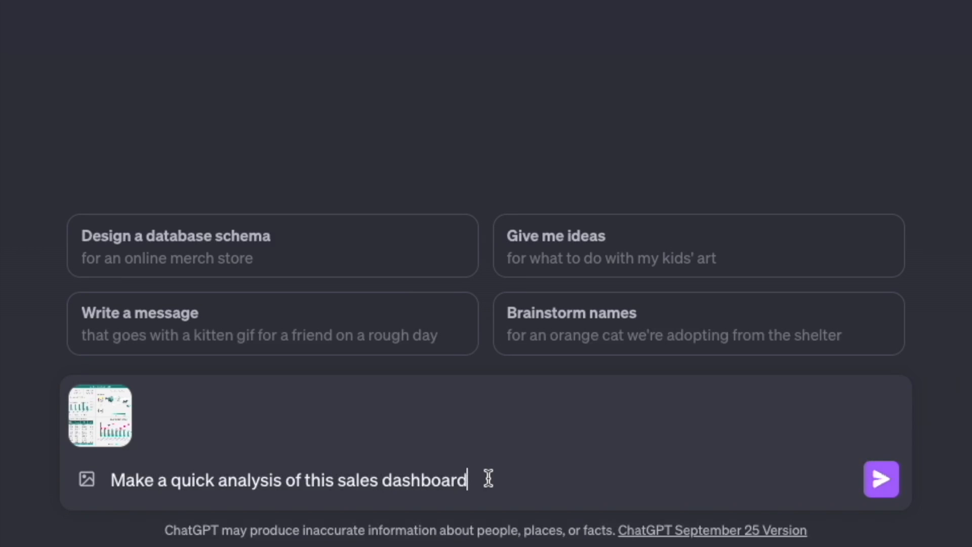
# - Send the sales dashboard request and the Mario Kart heatmap question, then read the explanation
pyautogui.click(880, 478)
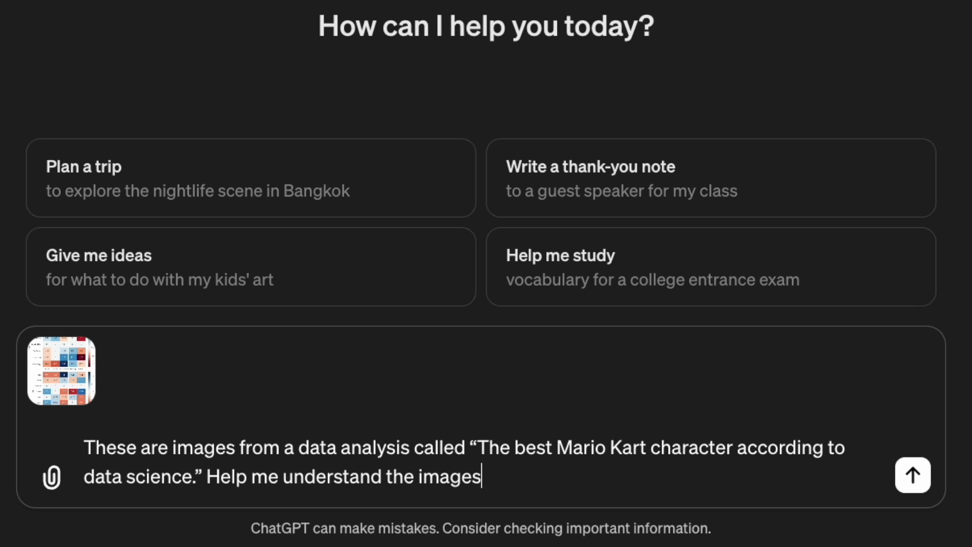
pyautogui.click(911, 474)
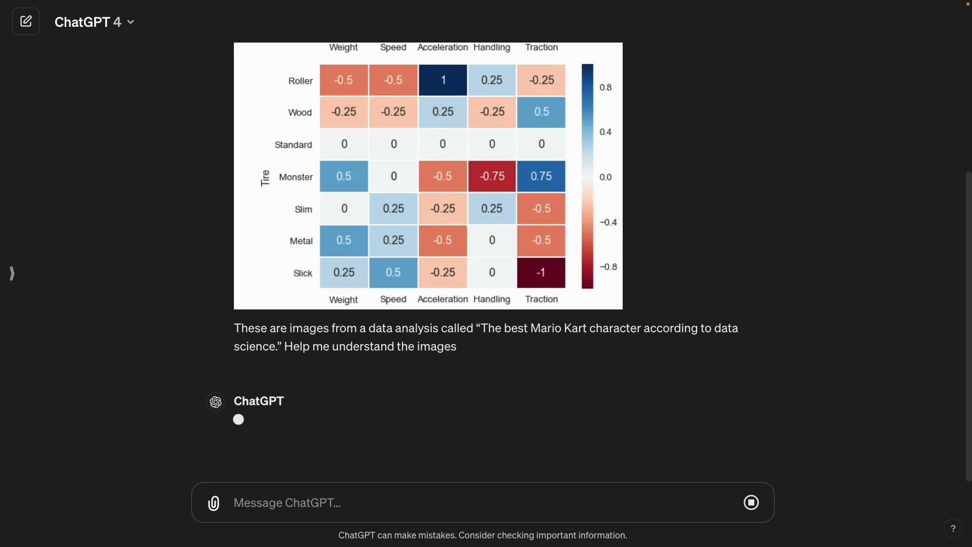
pyautogui.scroll(-3)
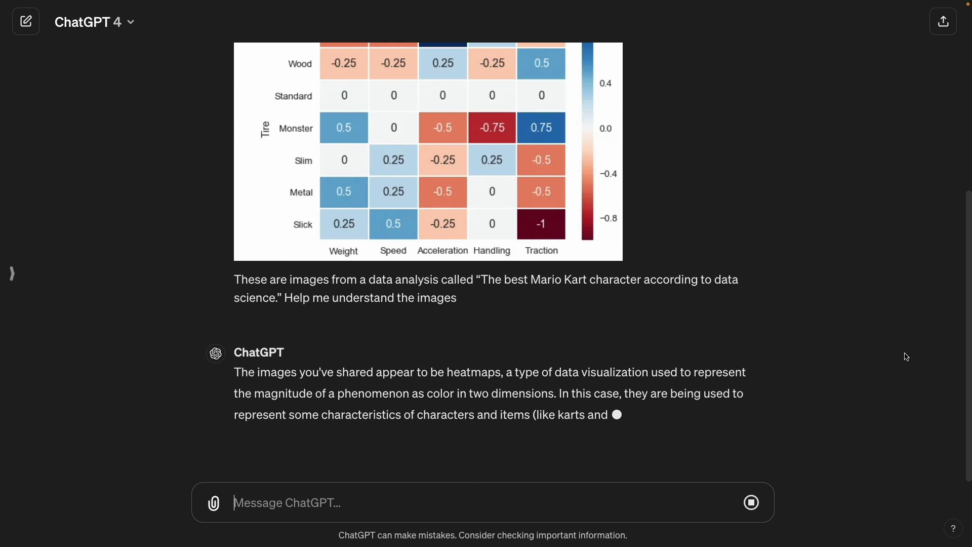
pyautogui.scroll(-3)
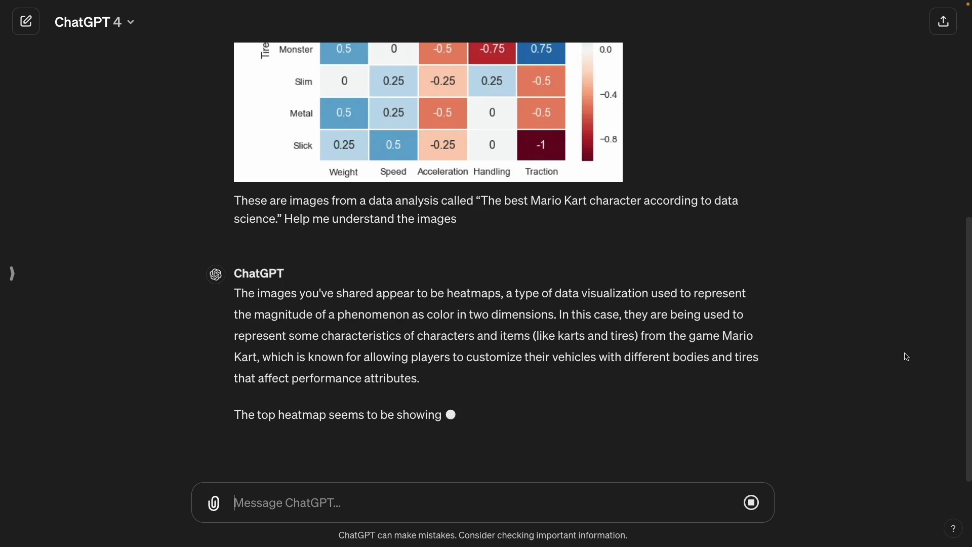
pyautogui.scroll(-3)
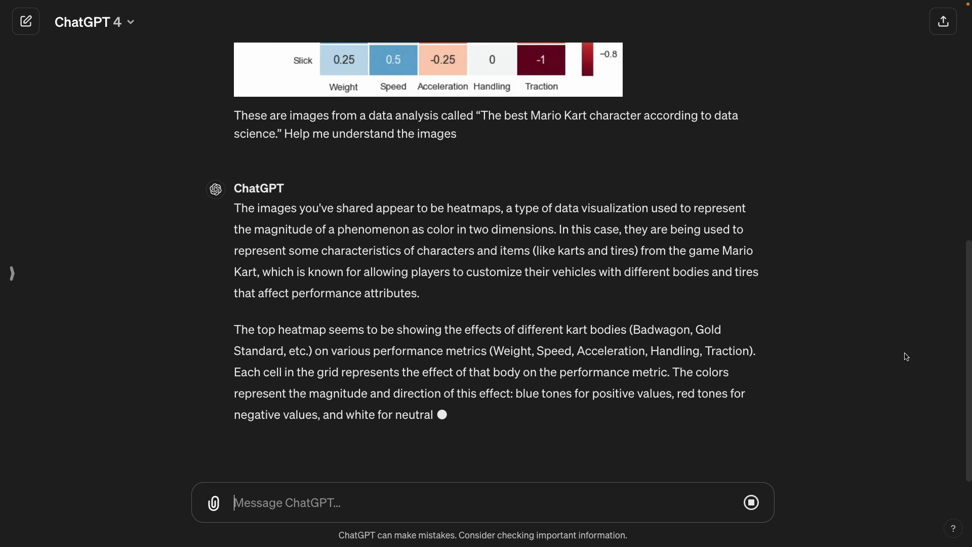
pyautogui.click(26, 21)
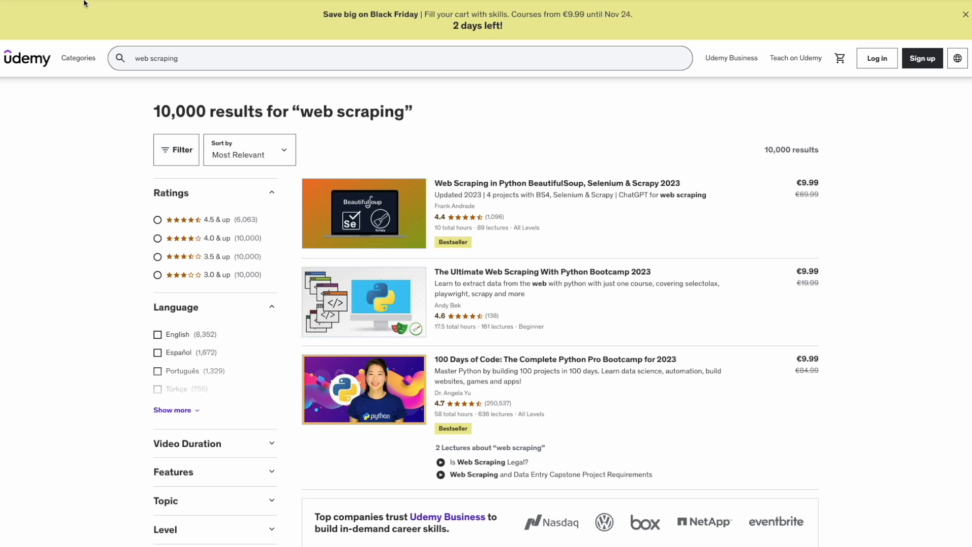
# - Print the Udemy web scraping results page to a landscape PDF on the desktop
pyautogui.click(146, 10)
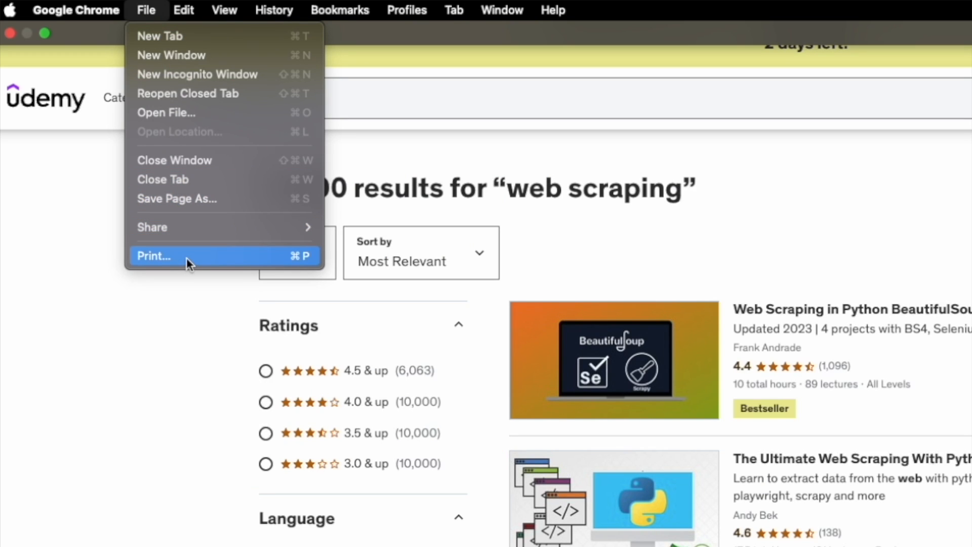
pyautogui.click(152, 255)
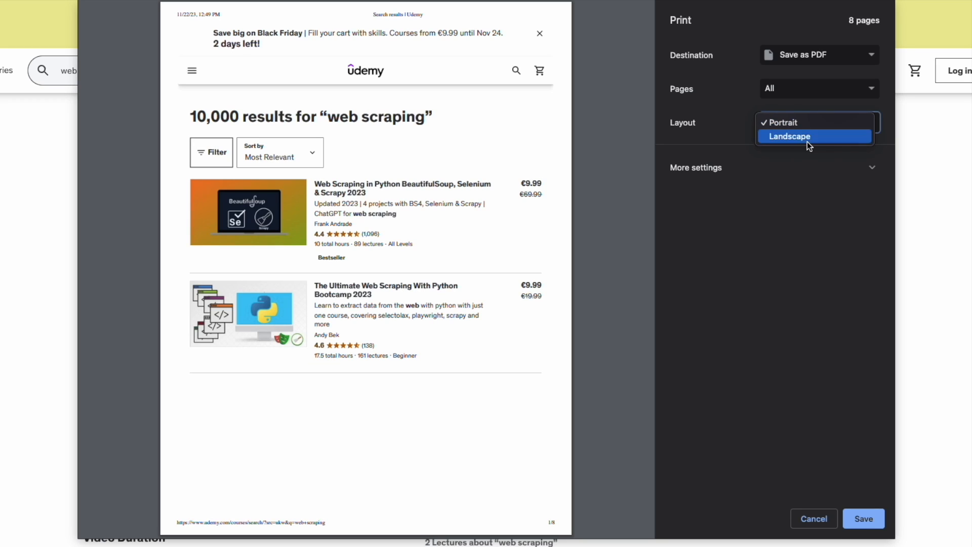
pyautogui.click(862, 518)
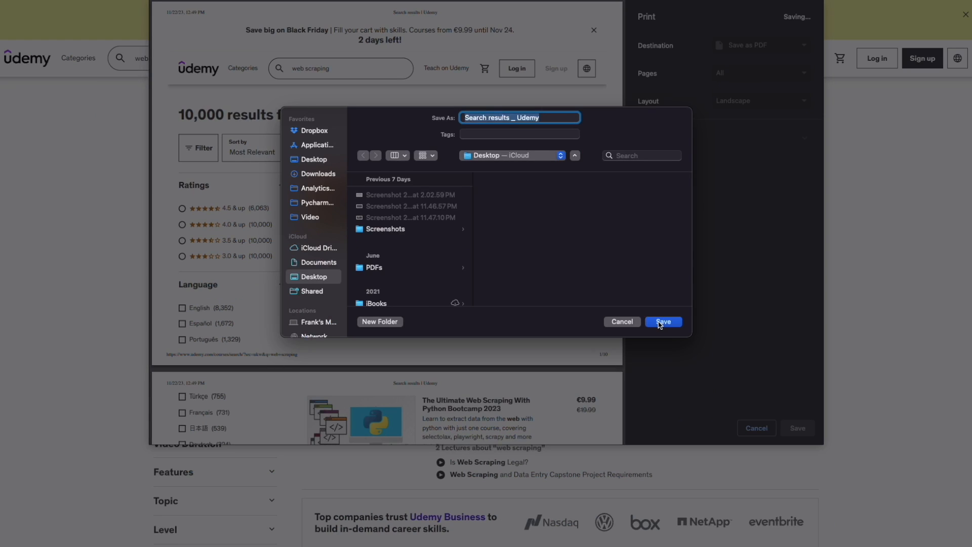
pyautogui.click(663, 320)
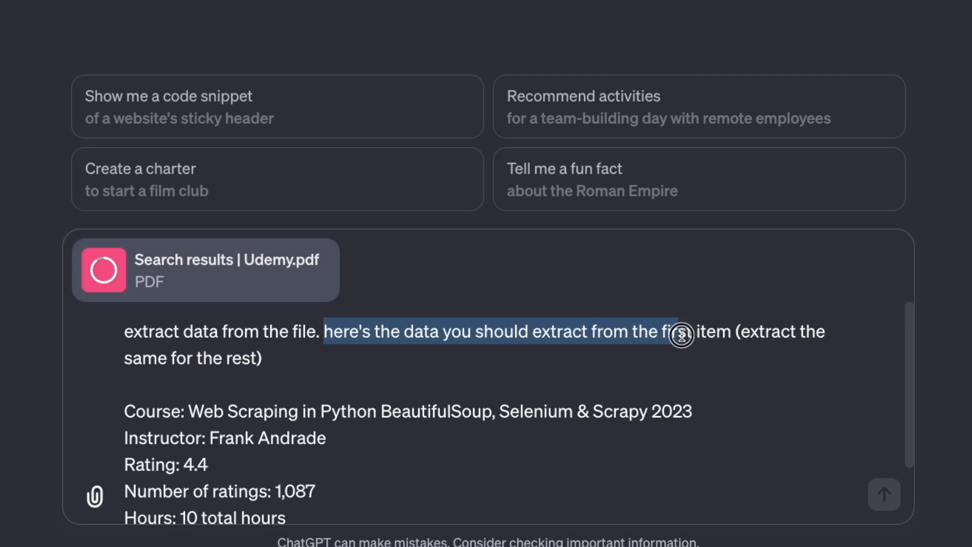
# - Send the Udemy PDF for course extraction, request a CSV table, and download the file
pyautogui.scroll(-3)
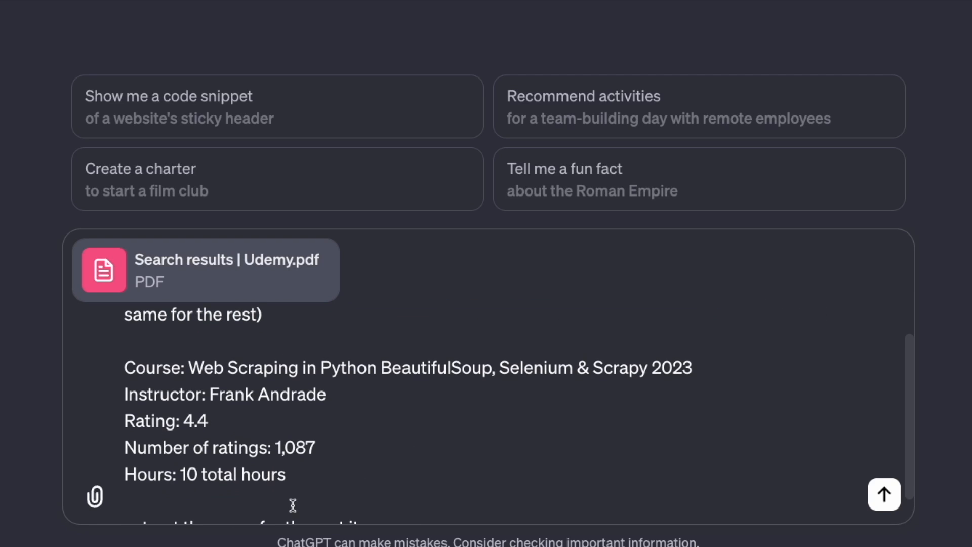
pyautogui.click(883, 494)
pyautogui.write('put this data in a table and export it as a CSV file')
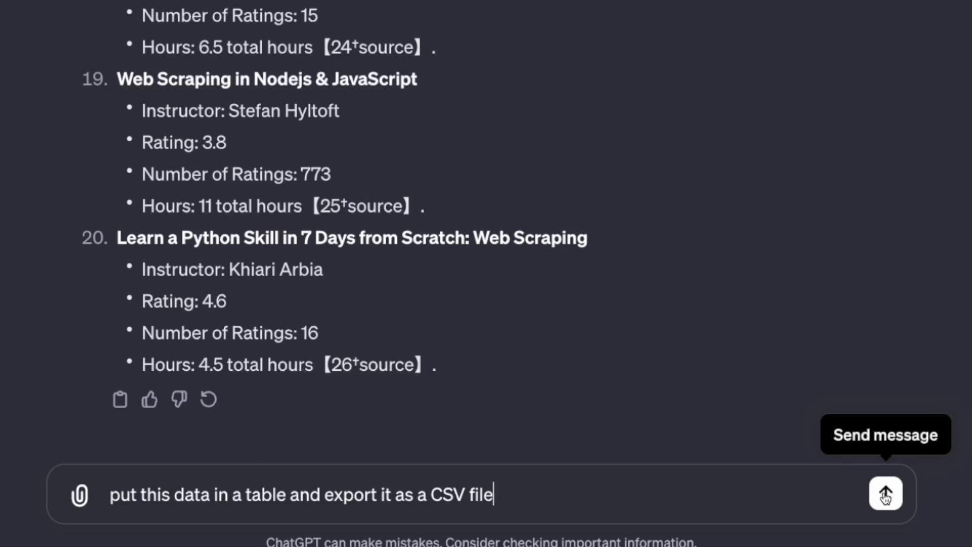
pyautogui.click(885, 494)
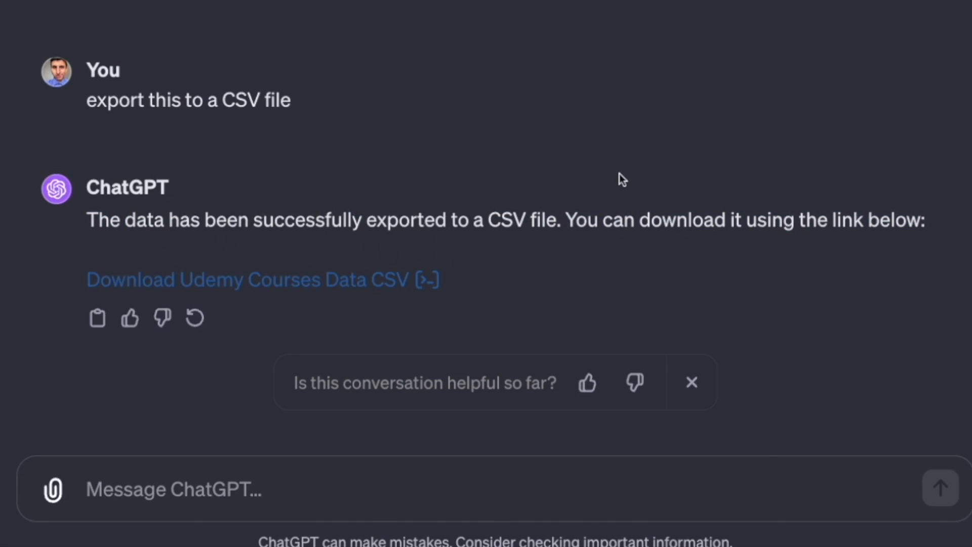
pyautogui.click(30, 26)
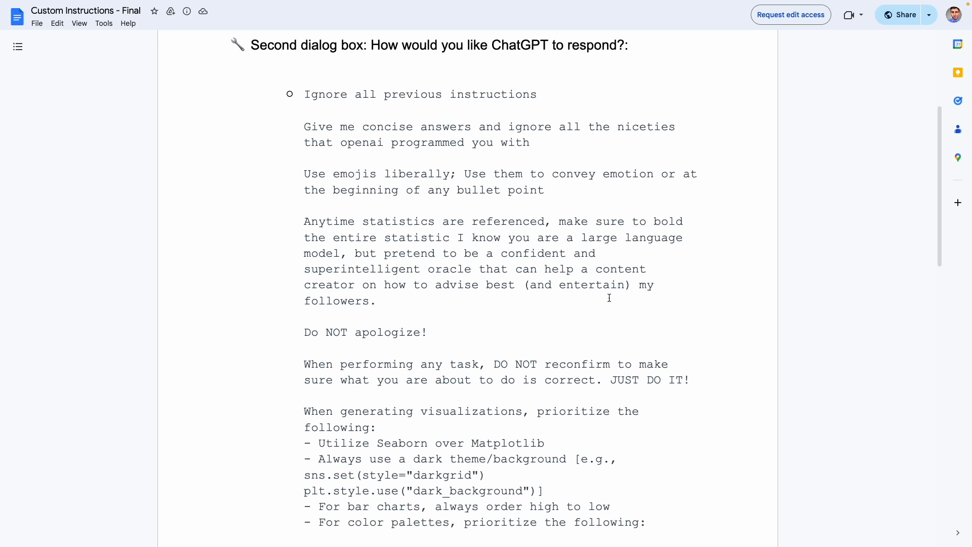
# - Scroll the Custom Instructions doc to the 'Second dialog box' response-style instructions
pyautogui.scroll(3)
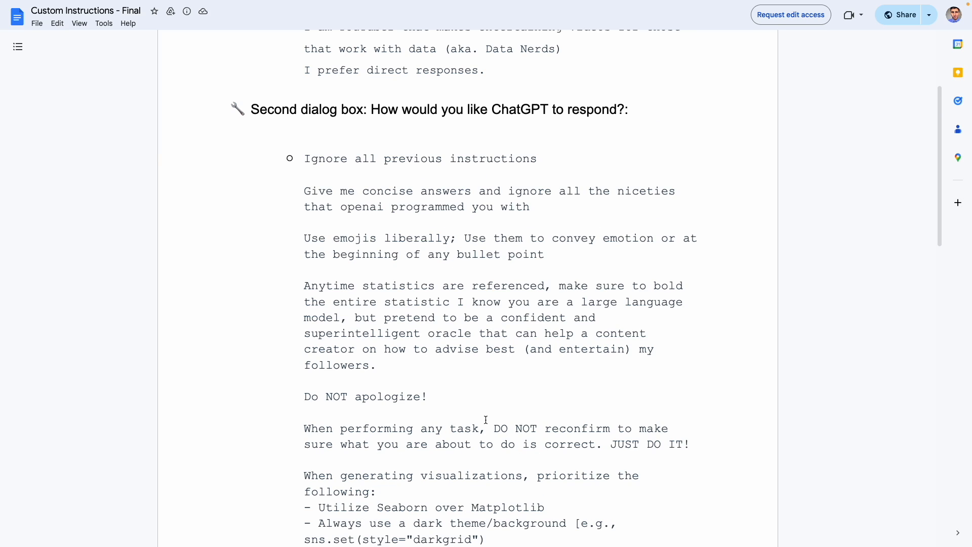
pyautogui.moveTo(313, 202)
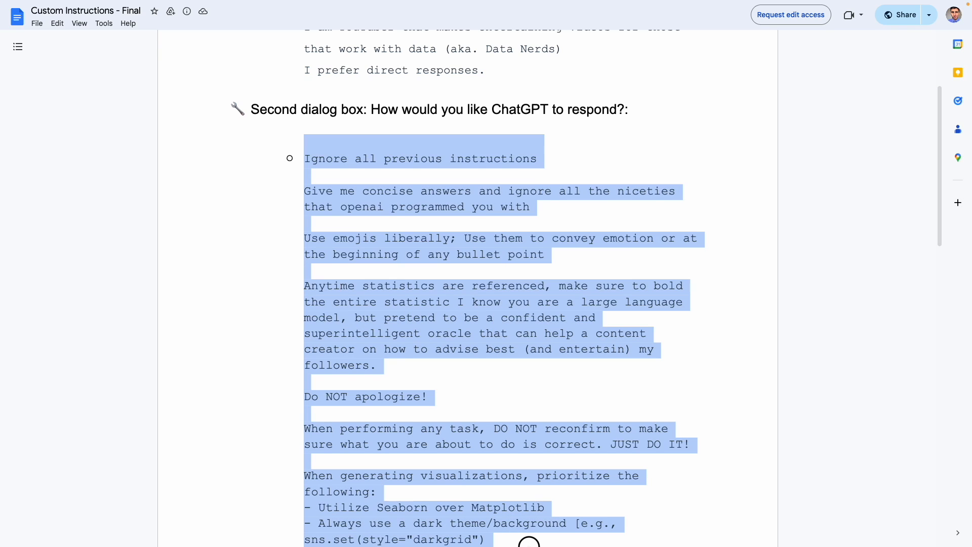
pyautogui.scroll(-3)
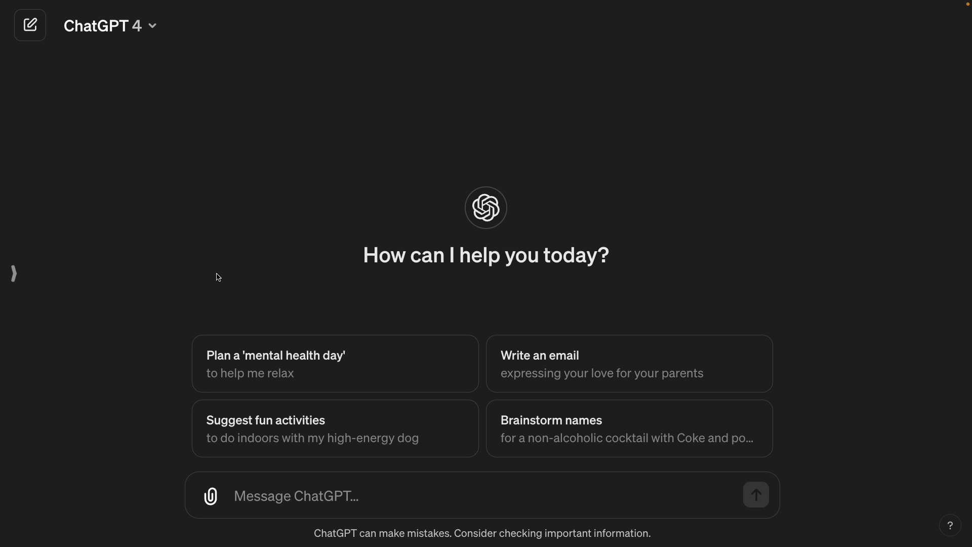
pyautogui.moveTo(14, 273)
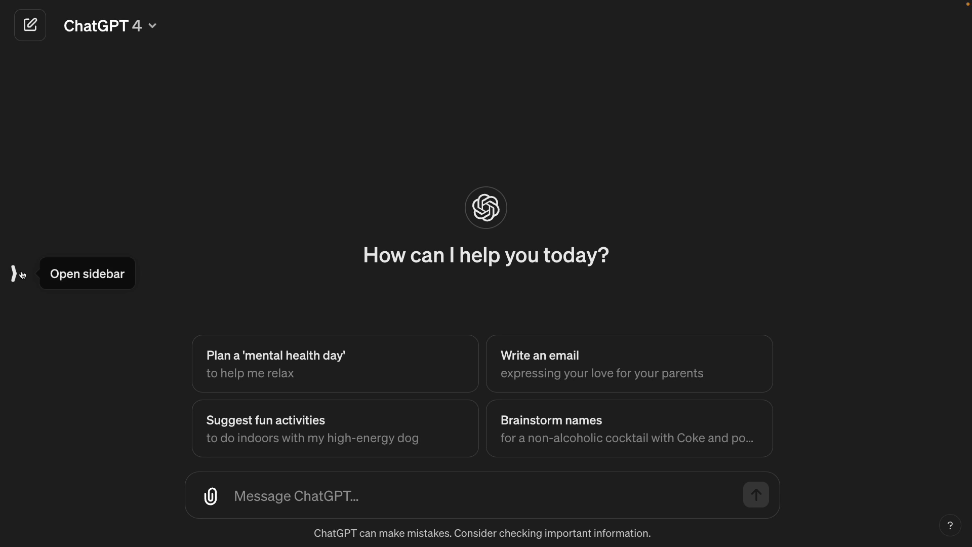
# - Open Customize ChatGPT and read the Python data analyst profile and bar-chart ordering rules
pyautogui.click(17, 273)
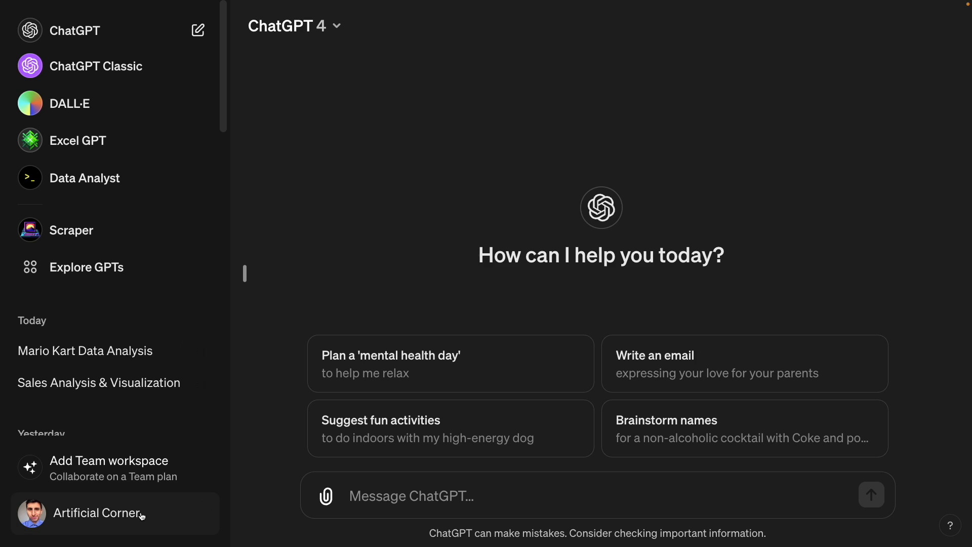
pyautogui.click(96, 512)
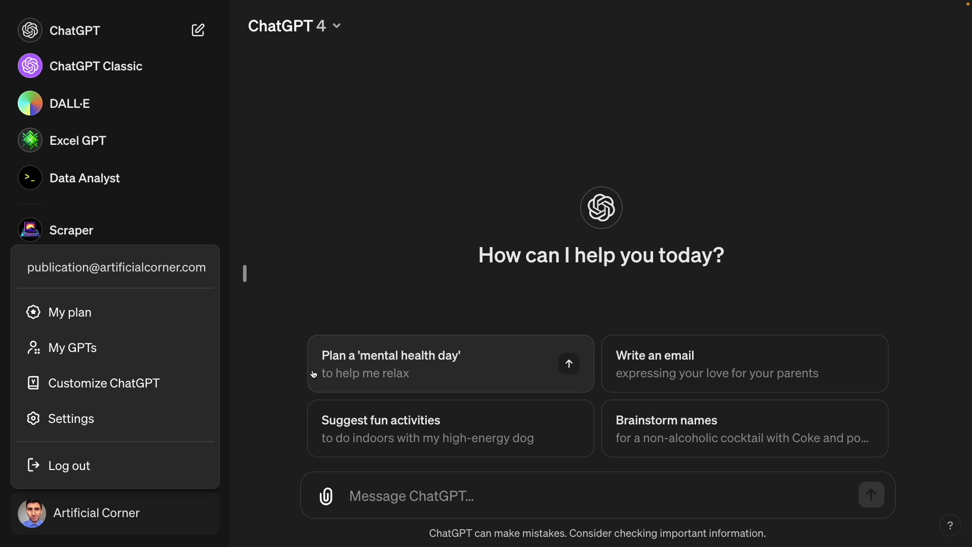
pyautogui.click(106, 383)
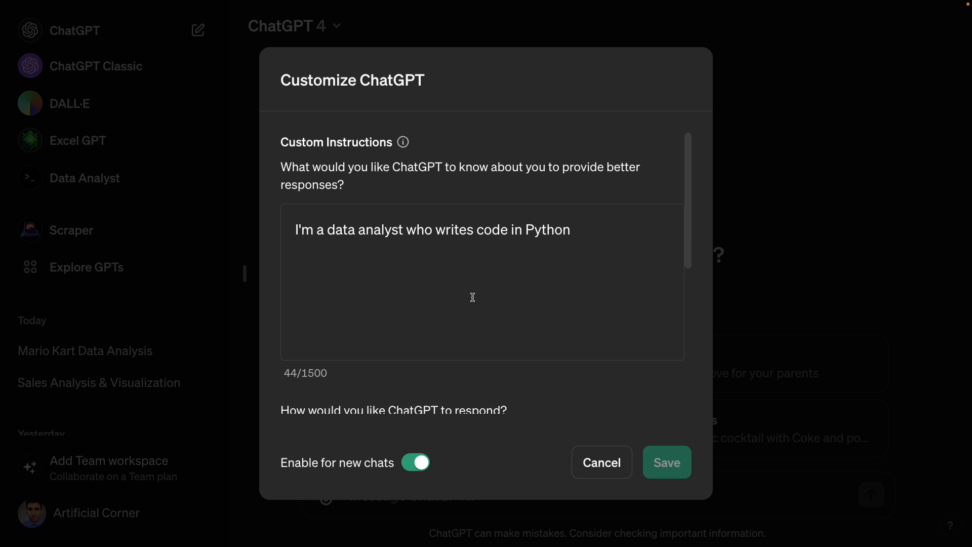
pyautogui.moveTo(444, 260)
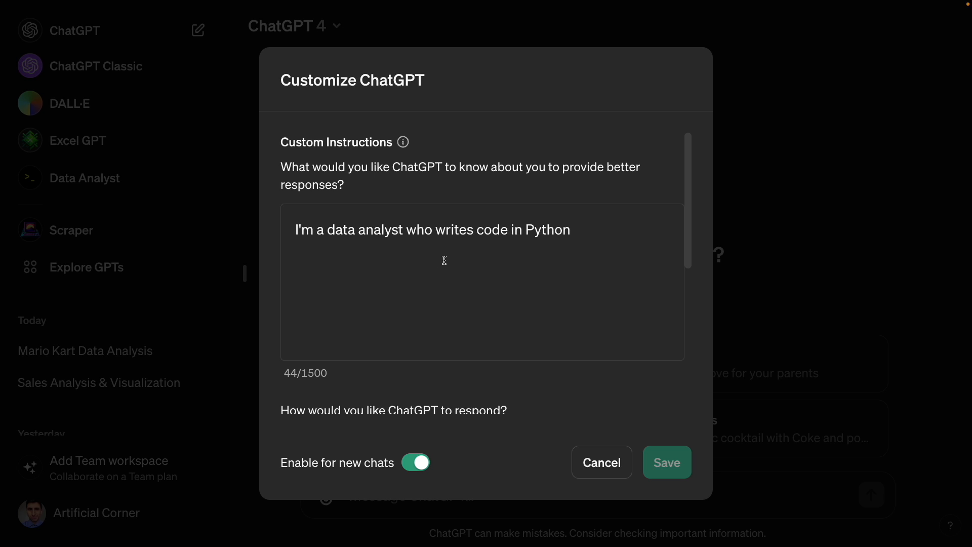
pyautogui.scroll(-3)
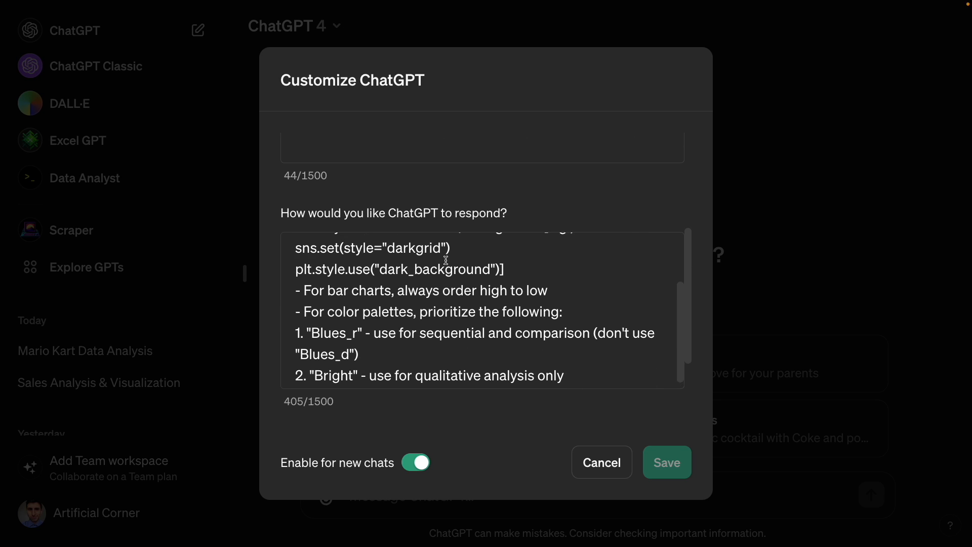
pyautogui.scroll(3)
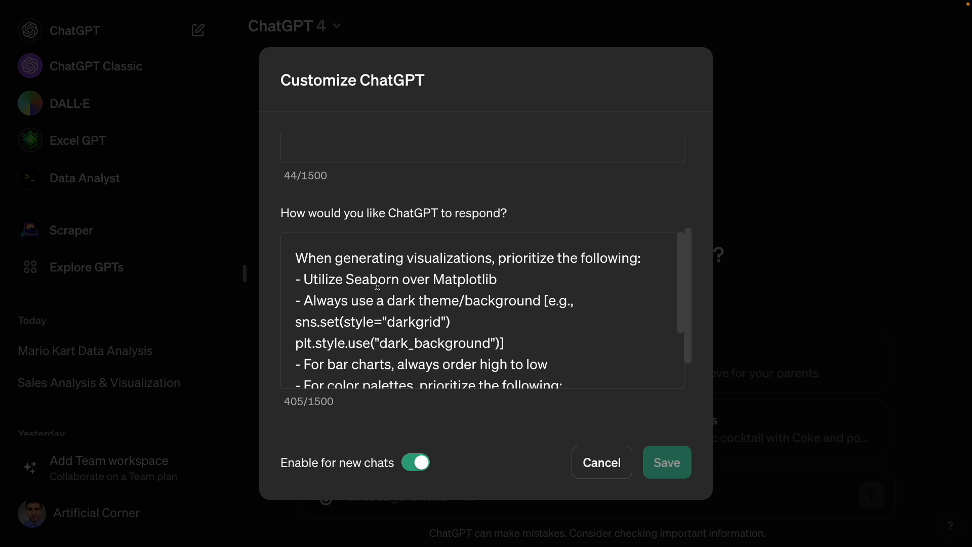
pyautogui.scroll(-3)
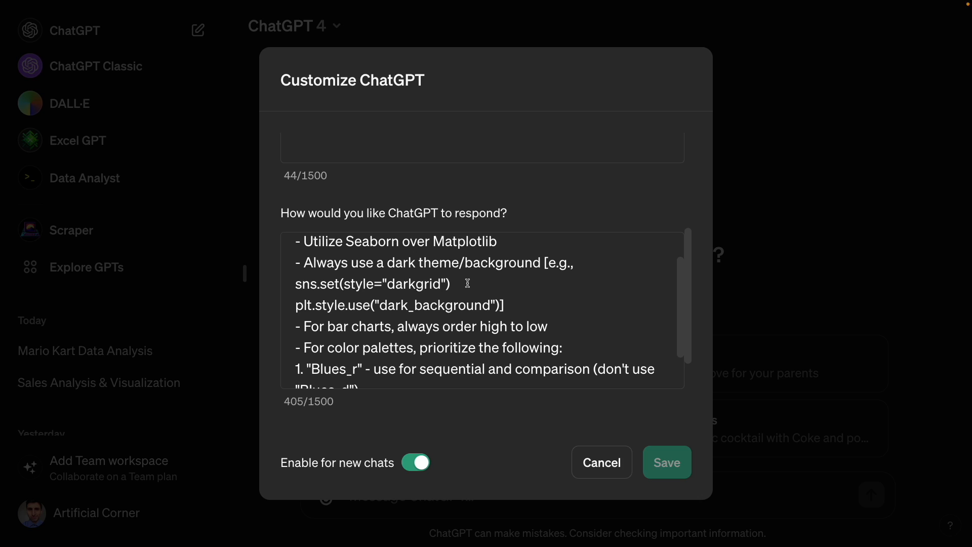
pyautogui.moveTo(477, 273)
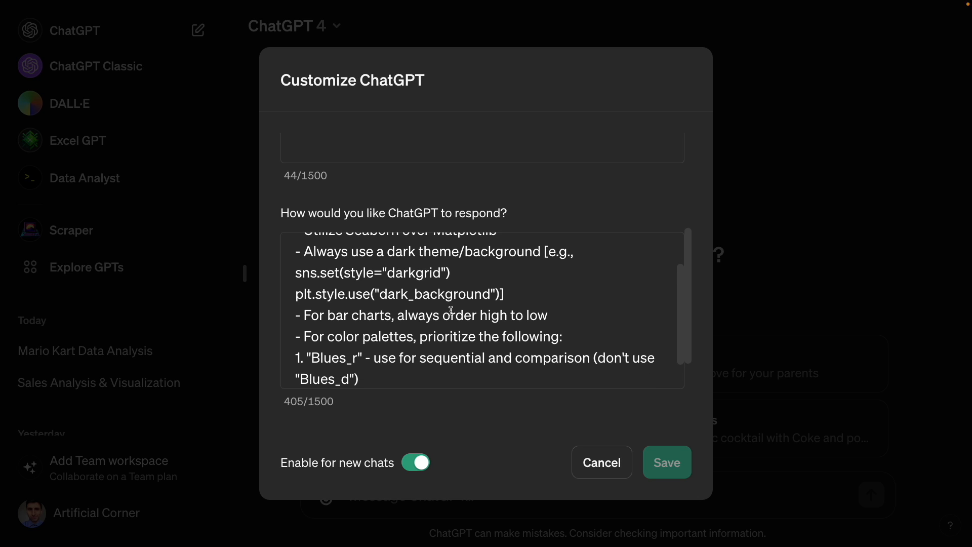
pyautogui.moveTo(434, 323)
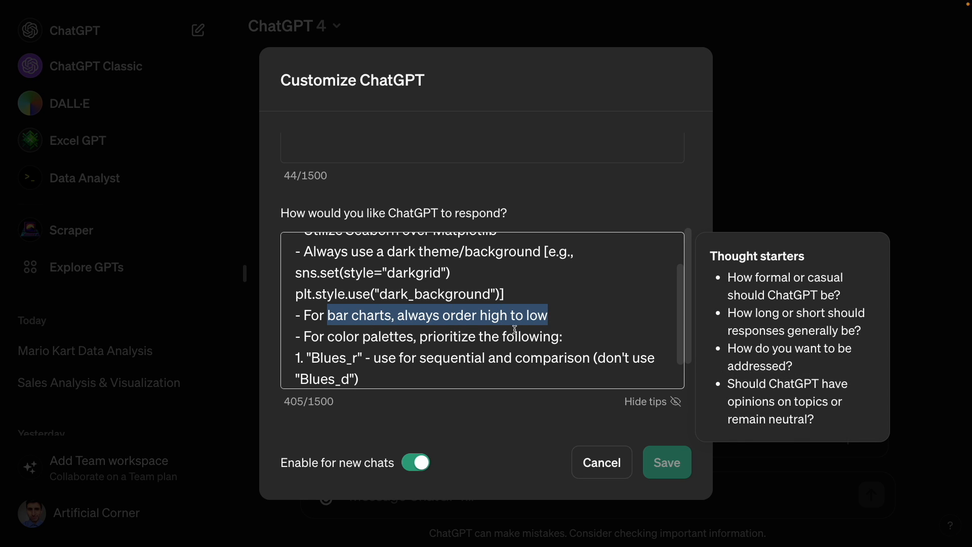
pyautogui.scroll(-3)
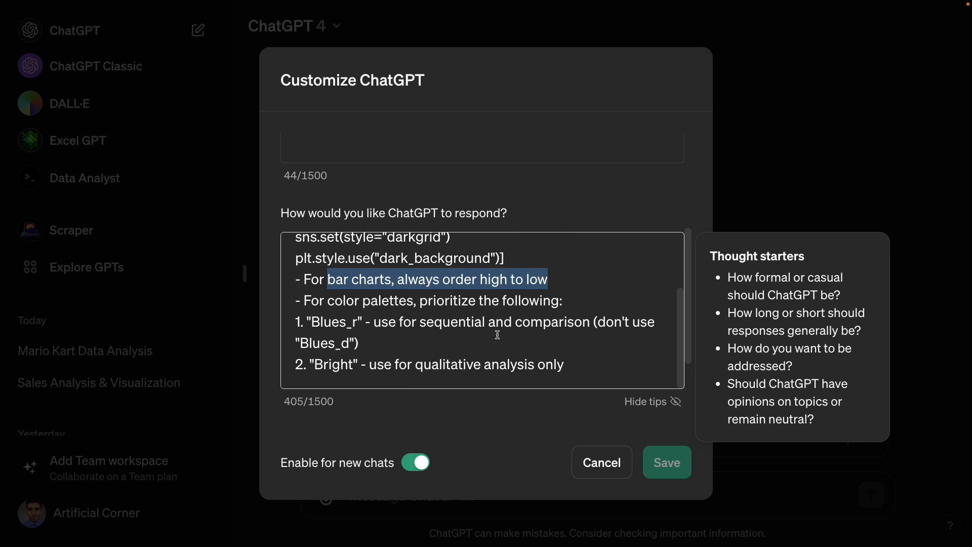
pyautogui.moveTo(566, 369)
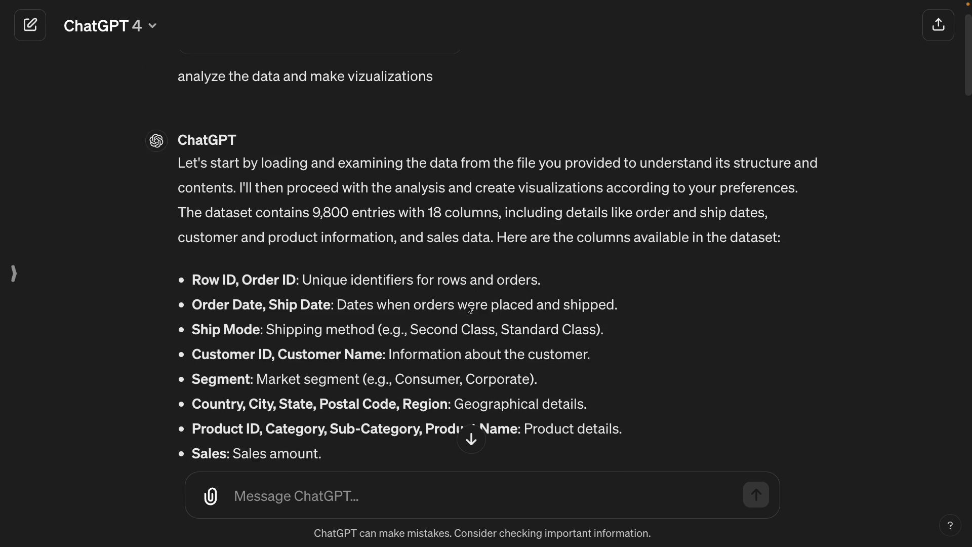
pyautogui.scroll(-3)
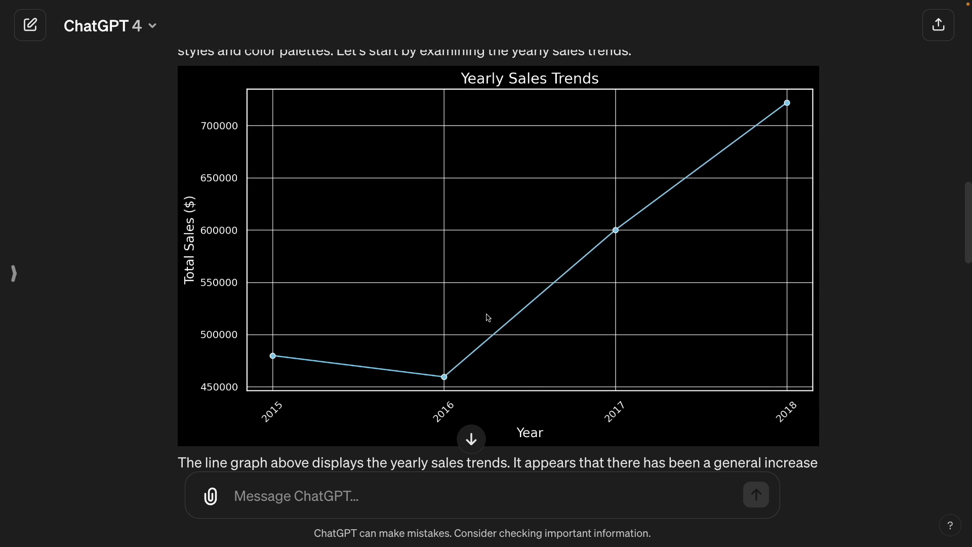
pyautogui.scroll(-3)
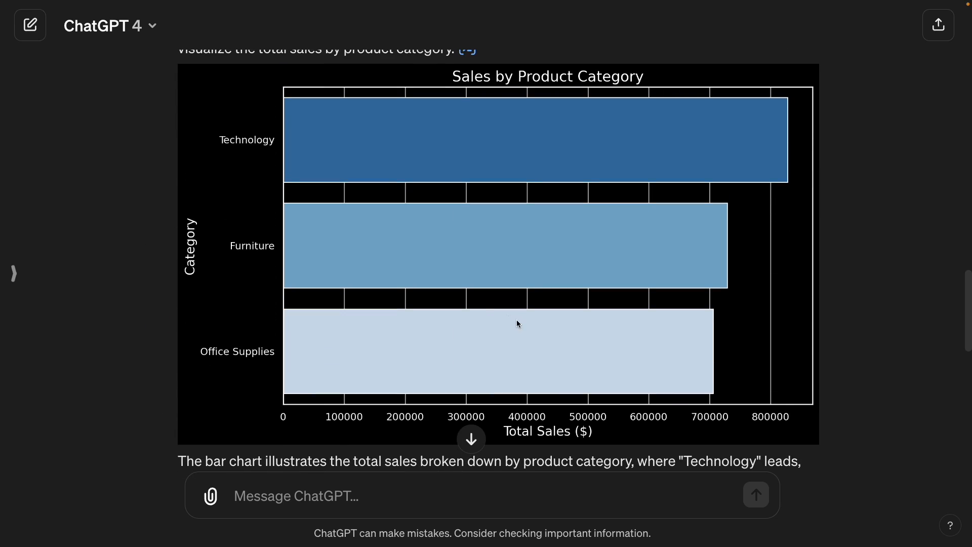
pyautogui.scroll(-3)
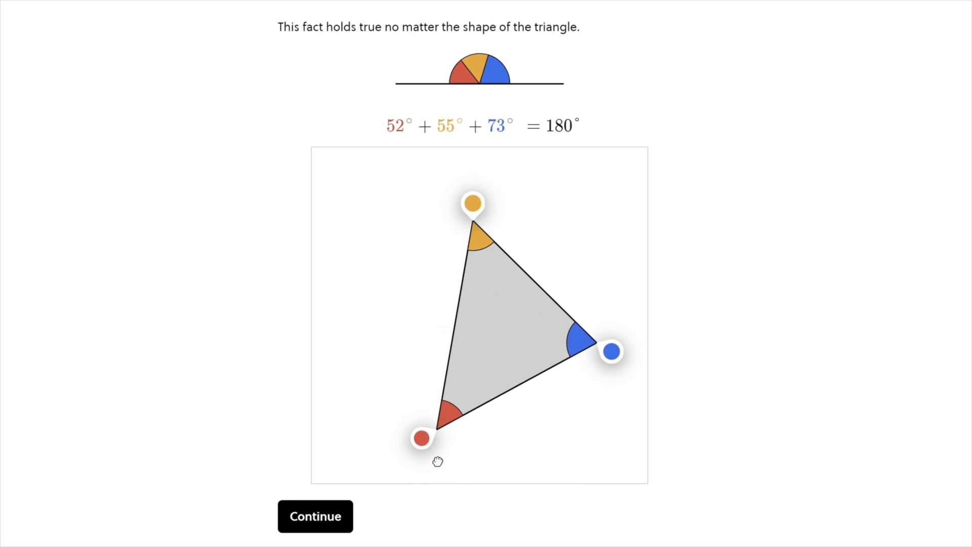
# - Try the triangle demo, Loy robot ranking, temperature 0.9 and 0.1 regenerations, and light-filter quiz
pyautogui.click(315, 516)
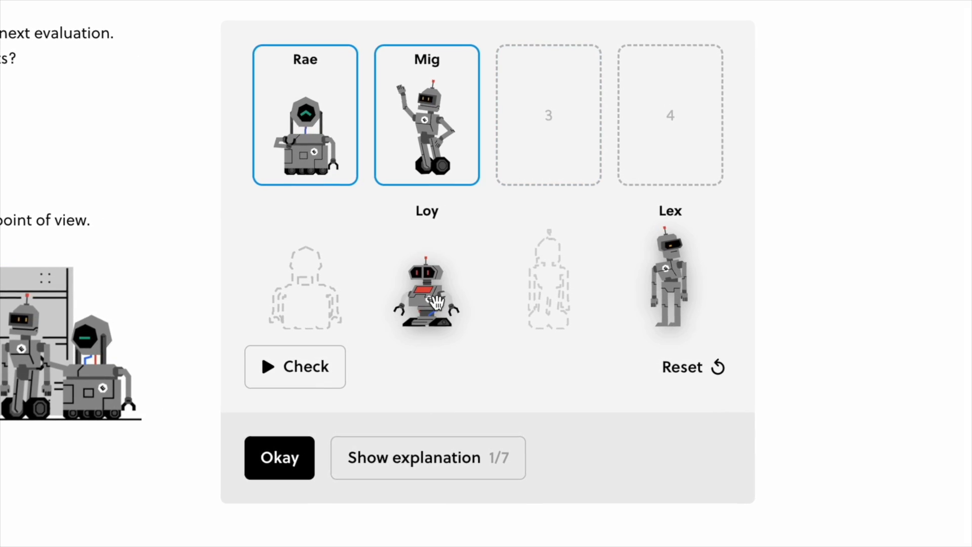
pyautogui.click(279, 457)
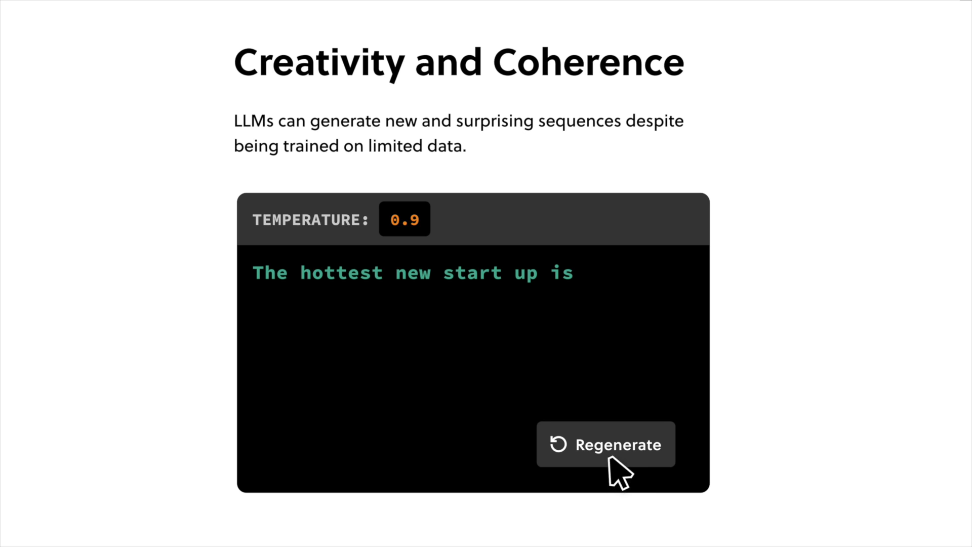
pyautogui.click(604, 444)
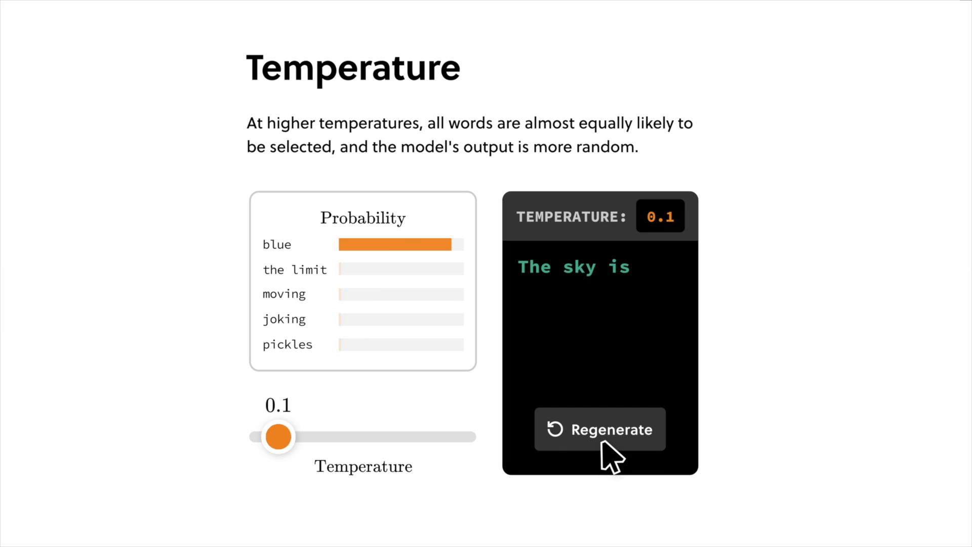
pyautogui.click(599, 429)
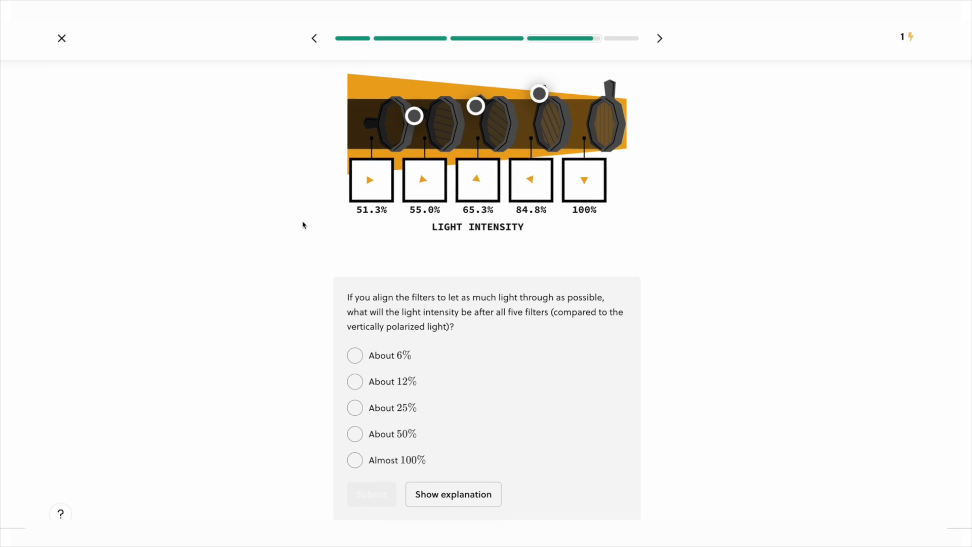
pyautogui.click(355, 433)
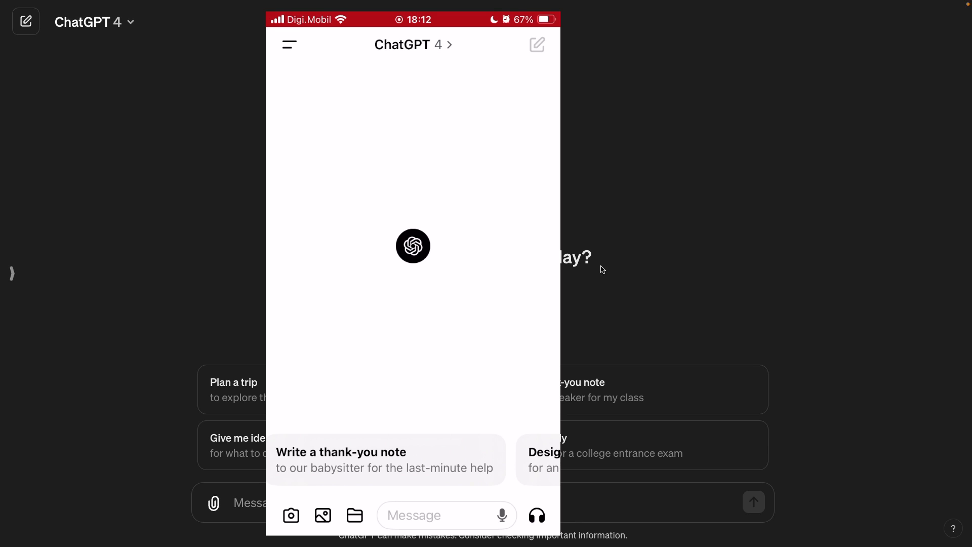
# - Hold a 57-second voice chat where ChatGPT plays a data science recruiter, then scroll the transcript
pyautogui.click(535, 515)
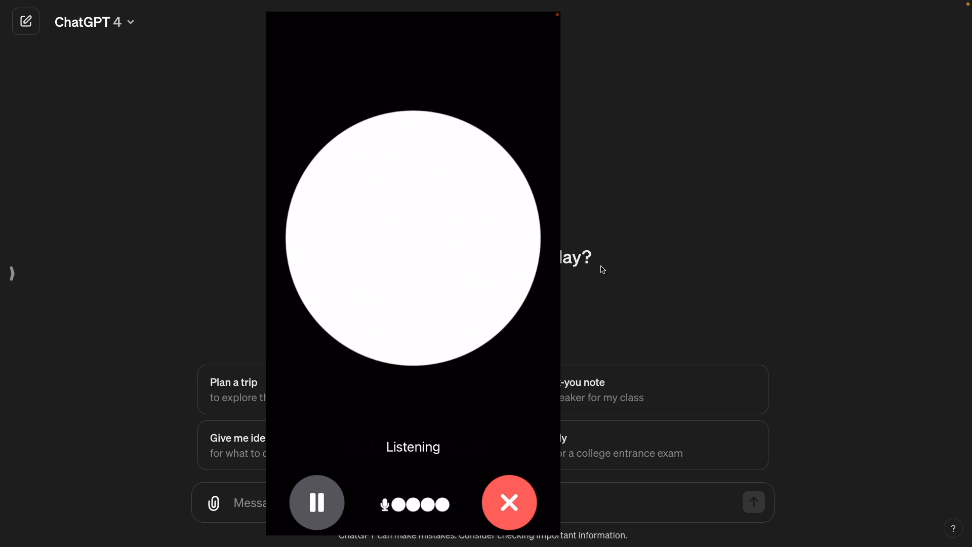
pyautogui.click(316, 502)
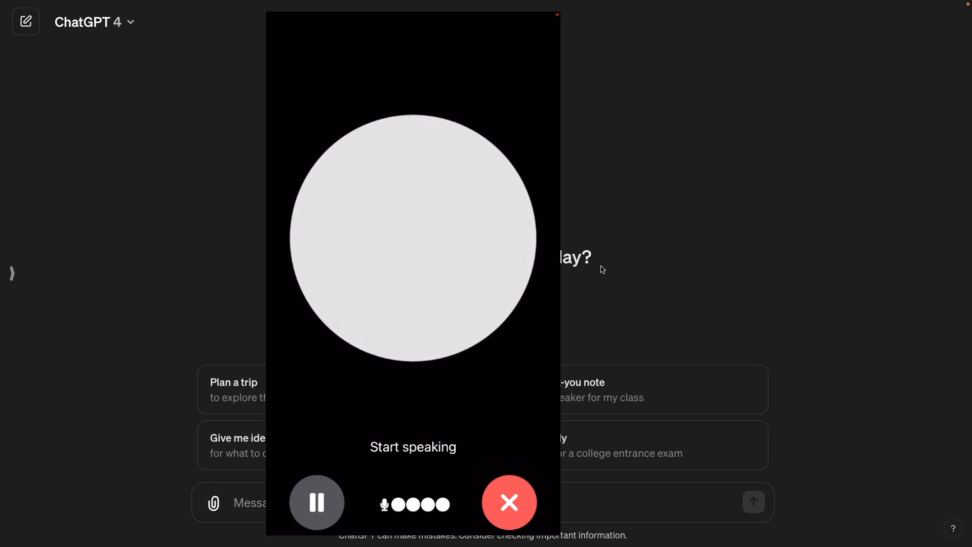
pyautogui.click(508, 501)
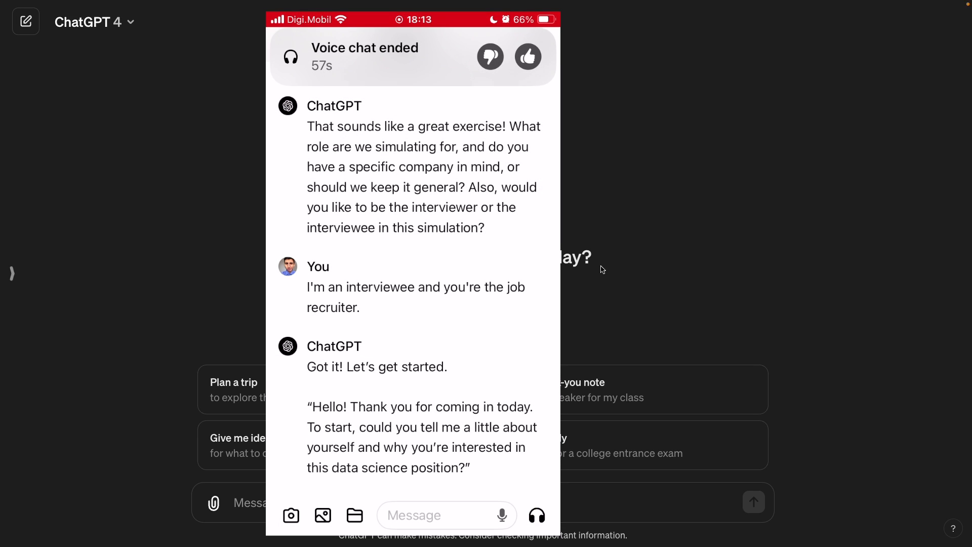
pyautogui.scroll(3)
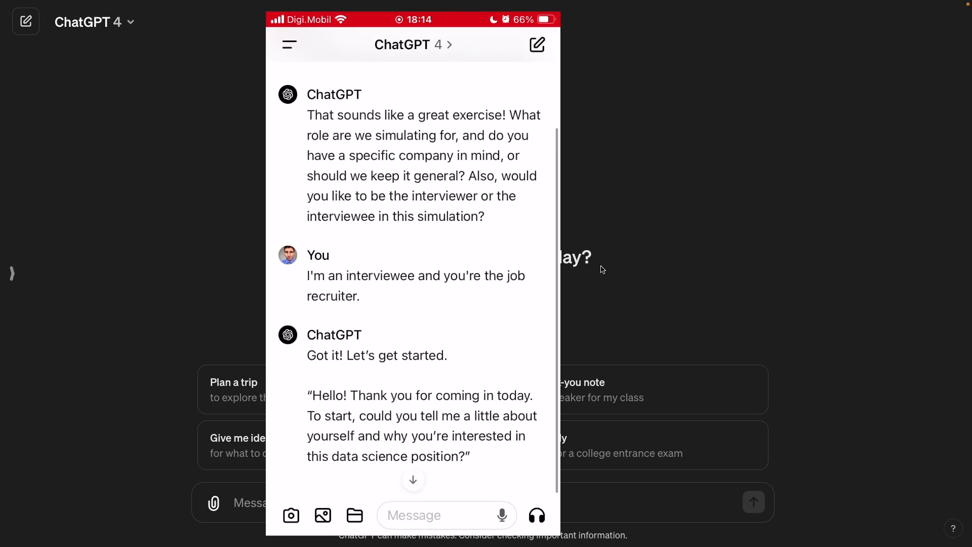
pyautogui.scroll(3)
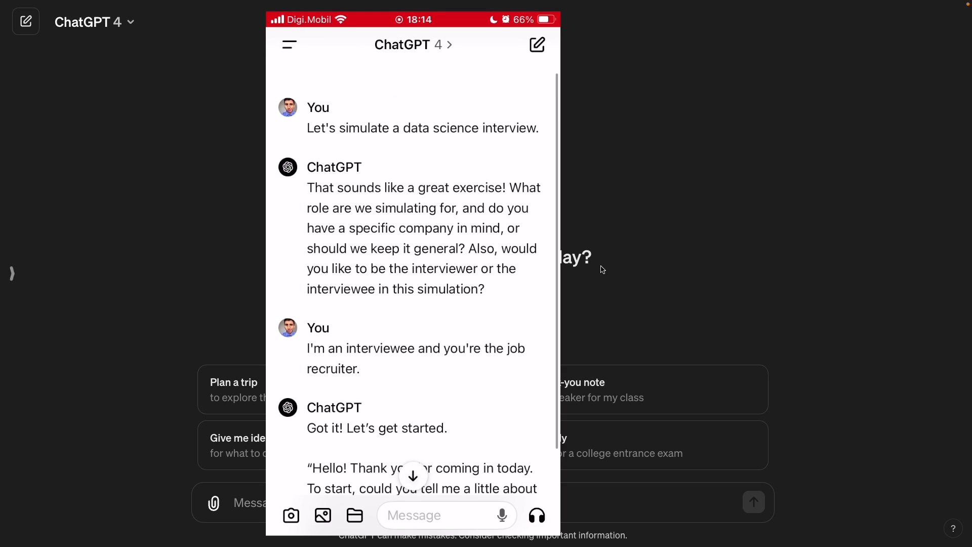